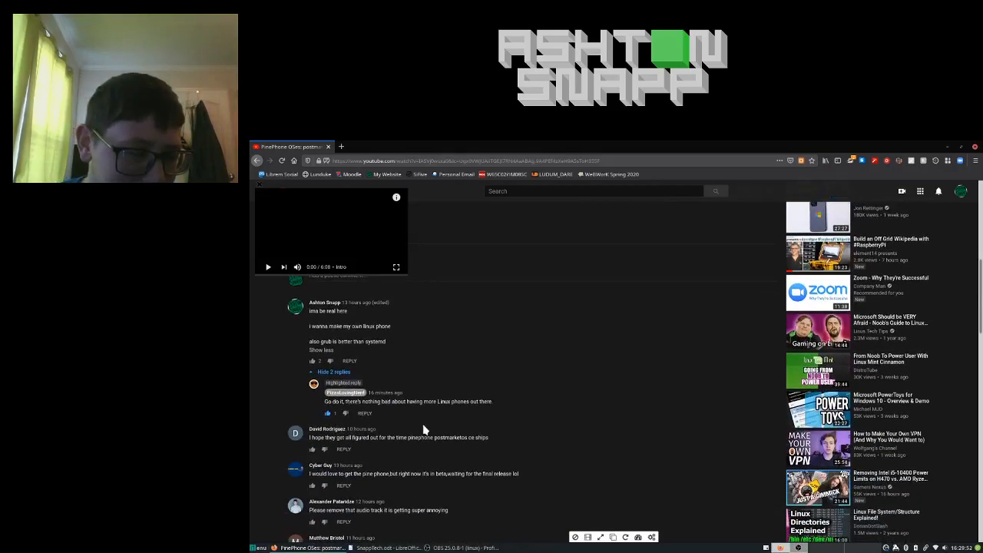
pyautogui.moveTo(477, 430)
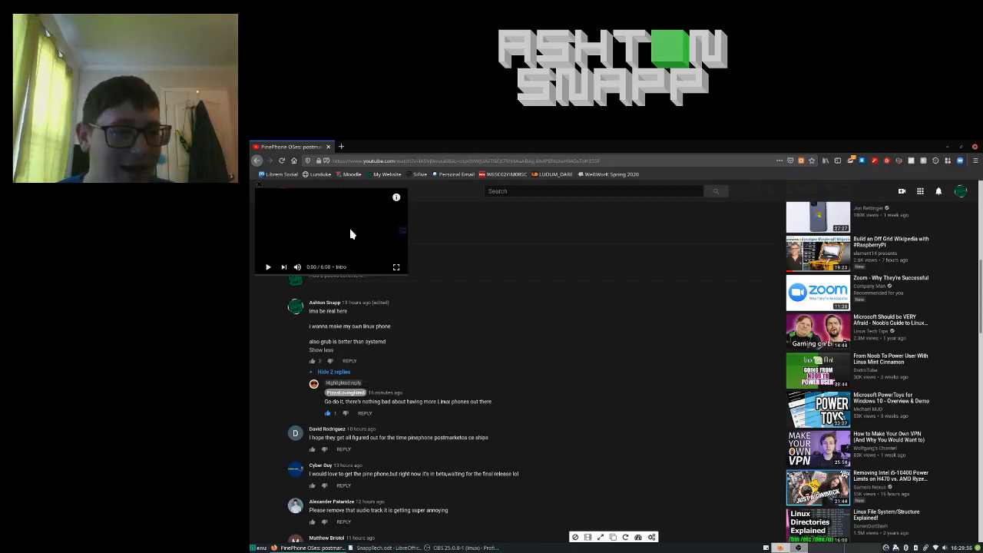
# Step: Switch from Firefox to the SnappTech.odt document in LibreOffice Writer
pyautogui.click(376, 547)
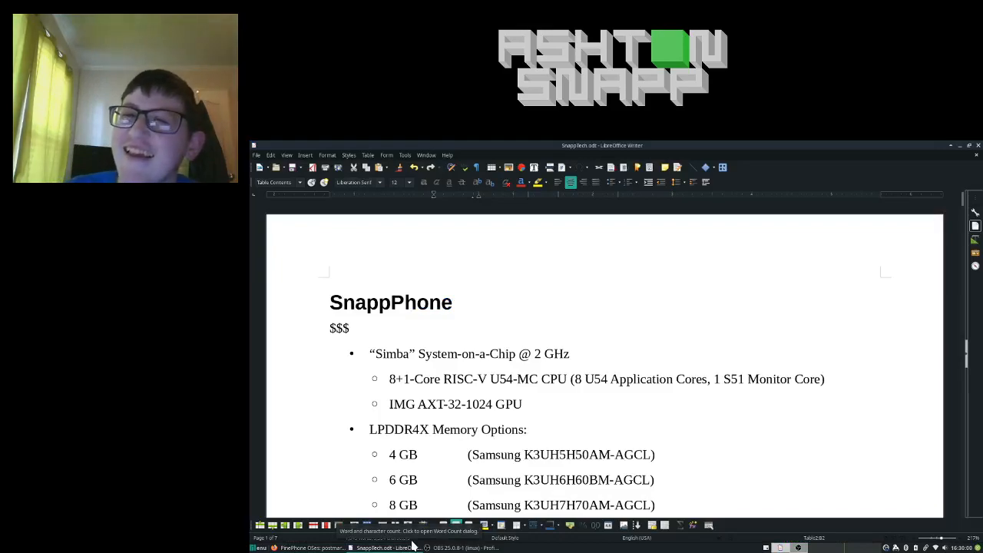
pyautogui.scroll(-3)
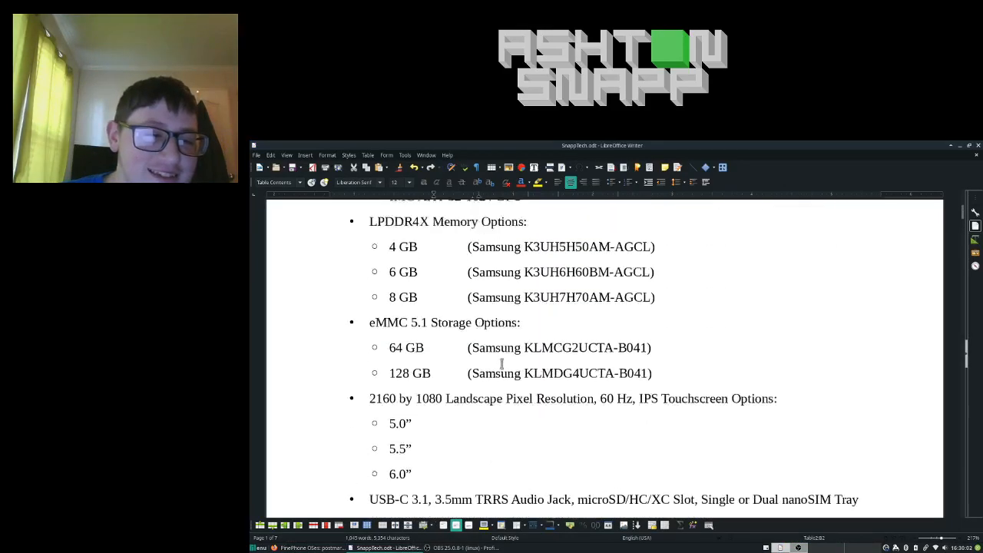
pyautogui.scroll(-3)
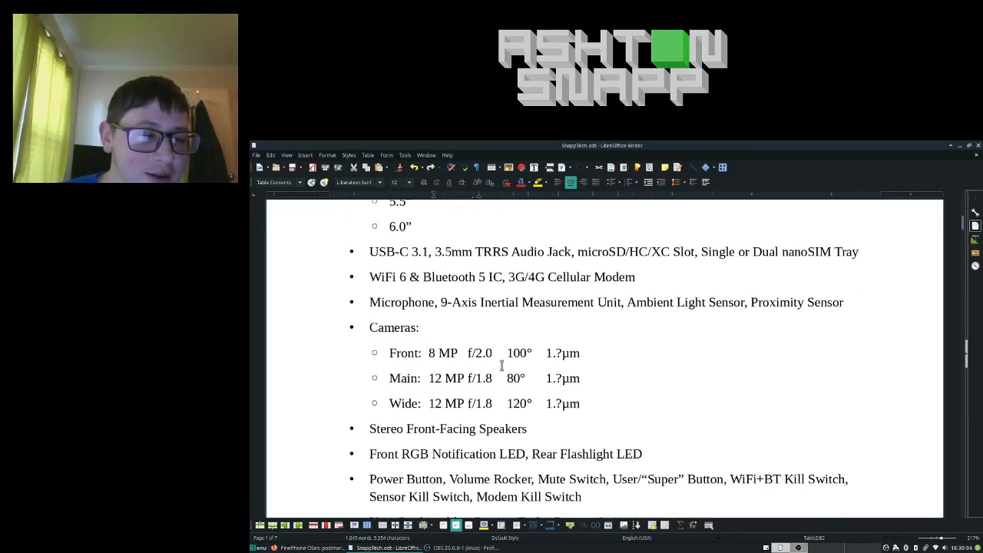
pyautogui.scroll(-3)
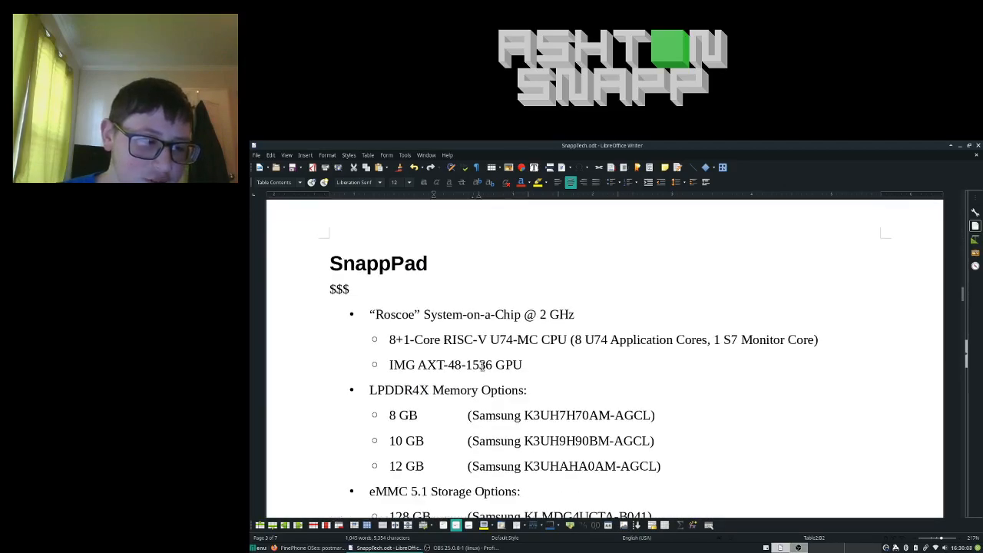
pyautogui.scroll(-3)
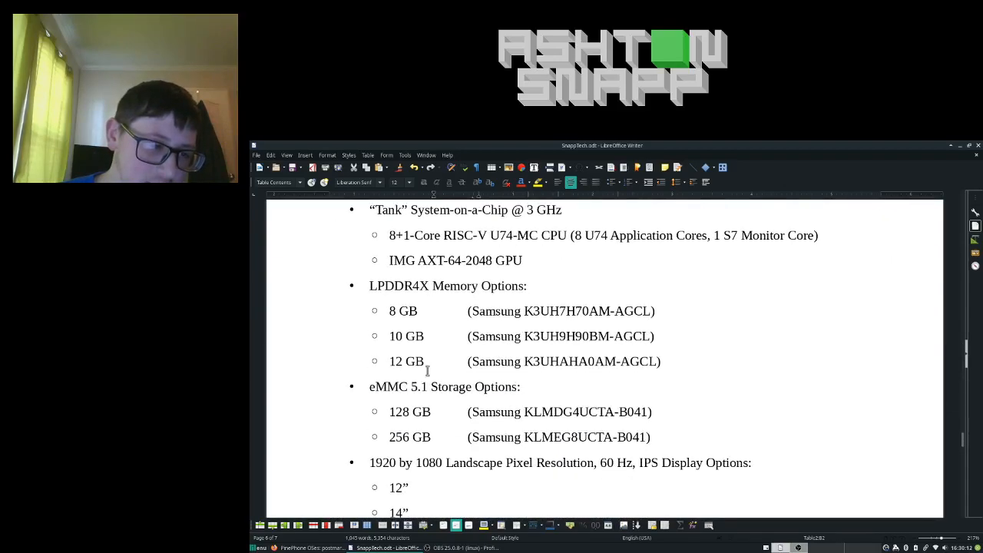
pyautogui.scroll(-3)
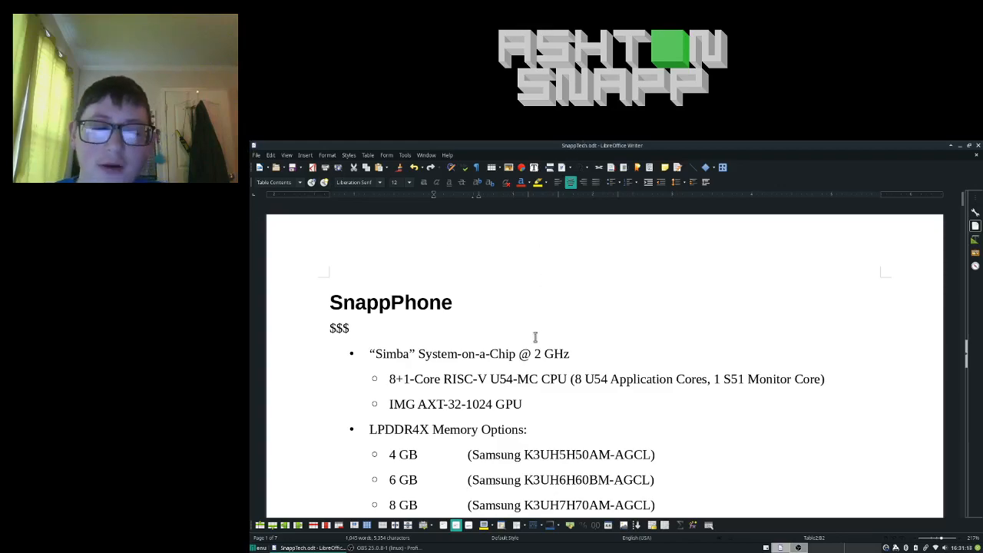
pyautogui.scroll(-3)
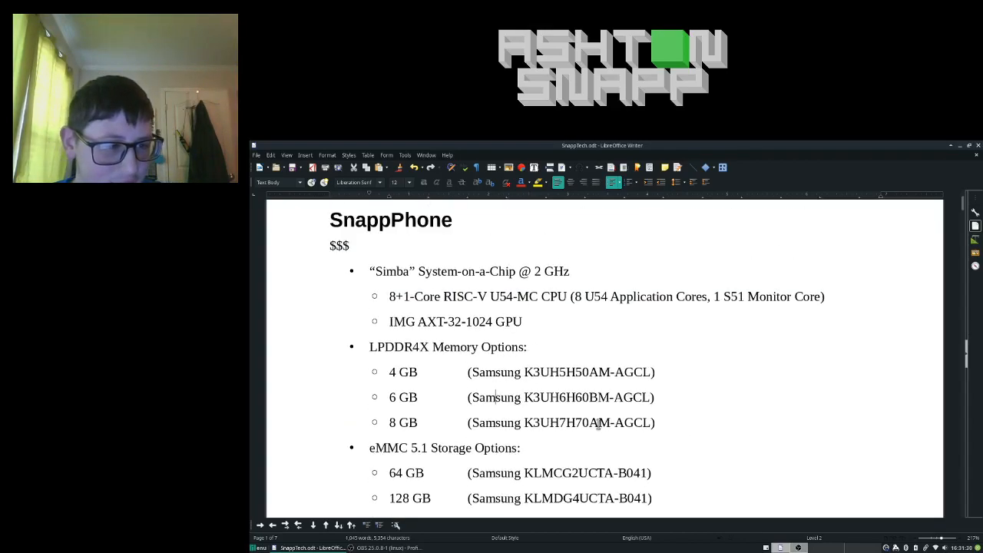
pyautogui.scroll(-3)
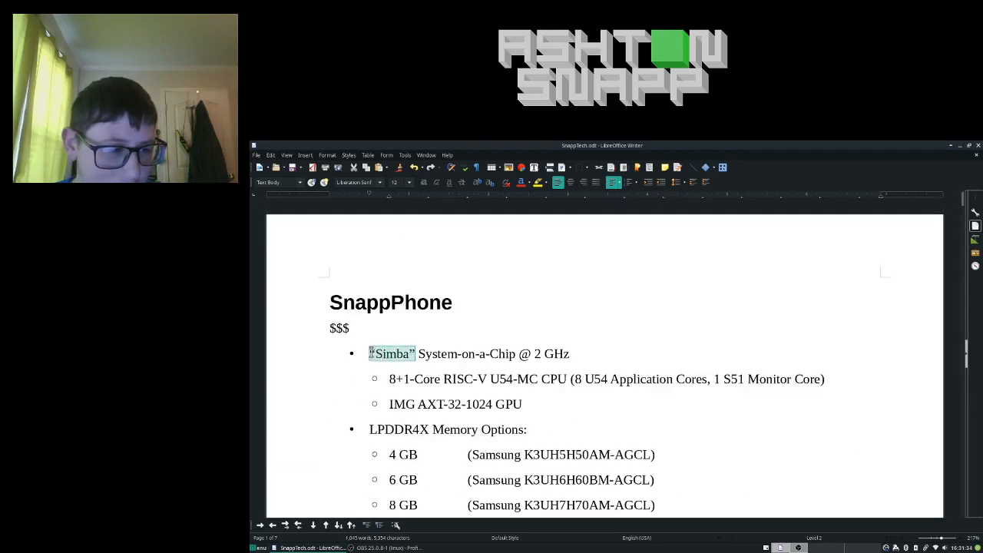
pyautogui.click(522, 405)
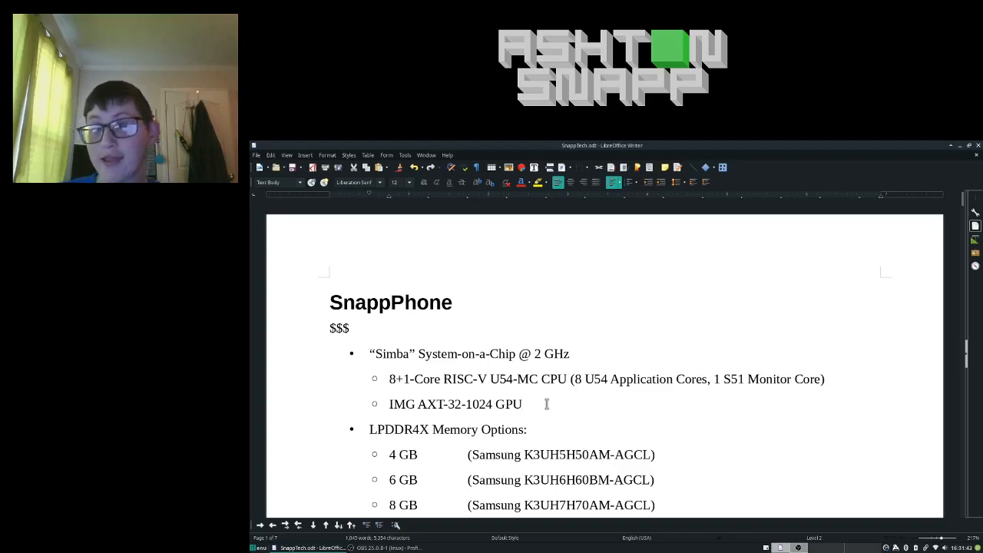
pyautogui.scroll(-3)
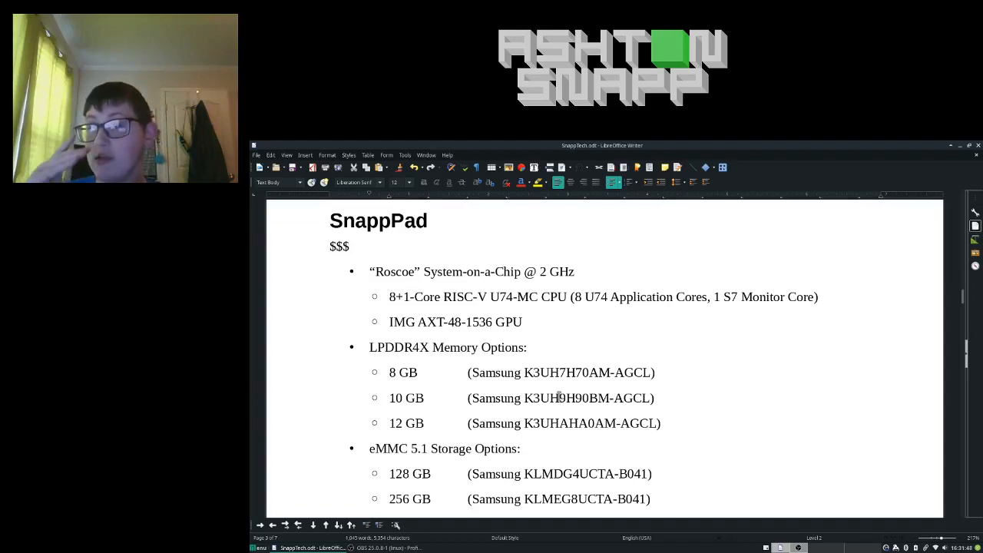
pyautogui.scroll(-3)
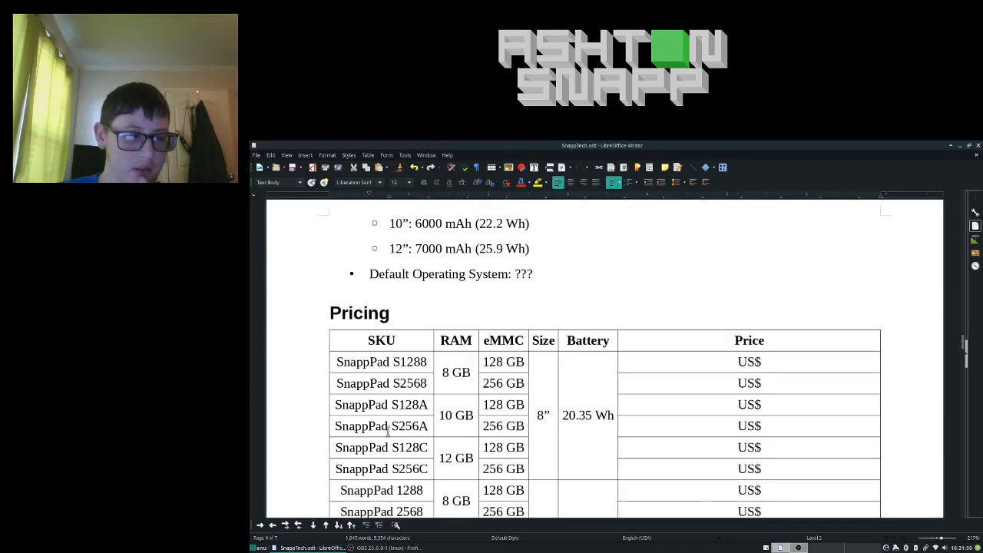
pyautogui.scroll(-3)
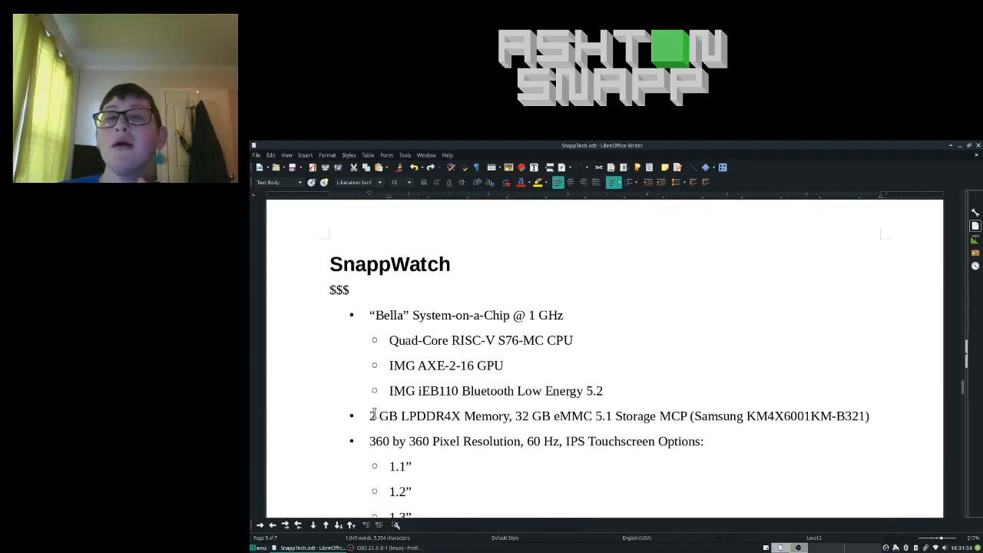
pyautogui.scroll(-3)
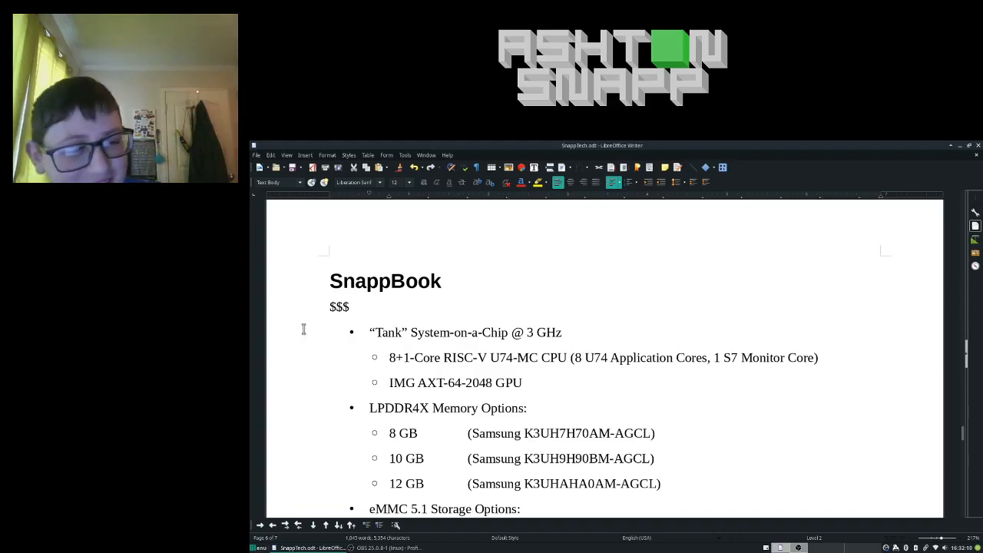
pyautogui.scroll(-3)
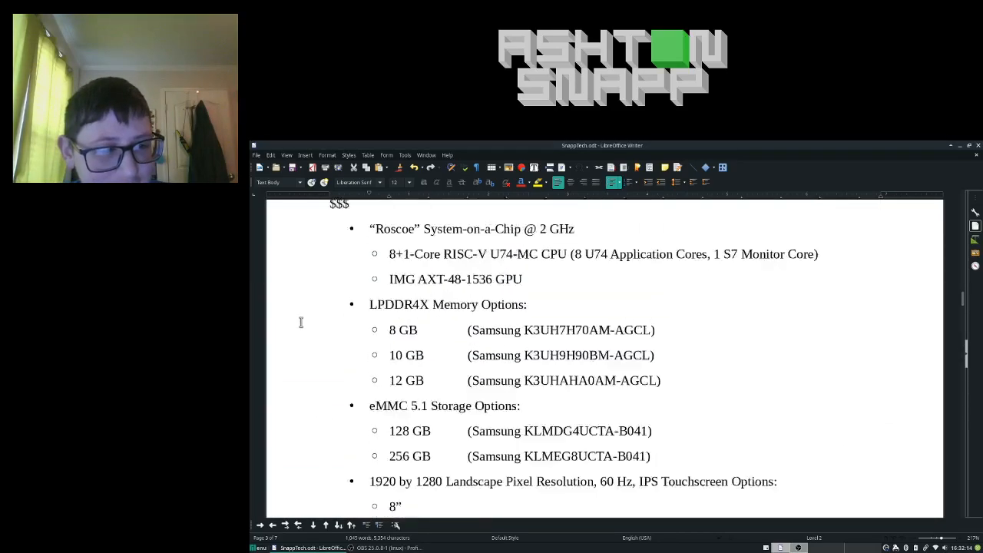
pyautogui.scroll(-3)
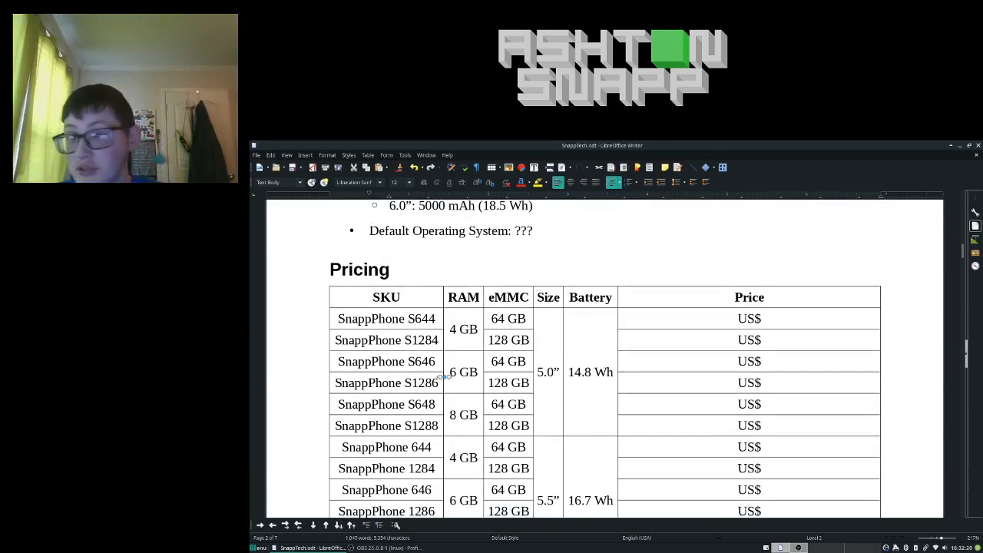
pyautogui.doubleClick(421, 318)
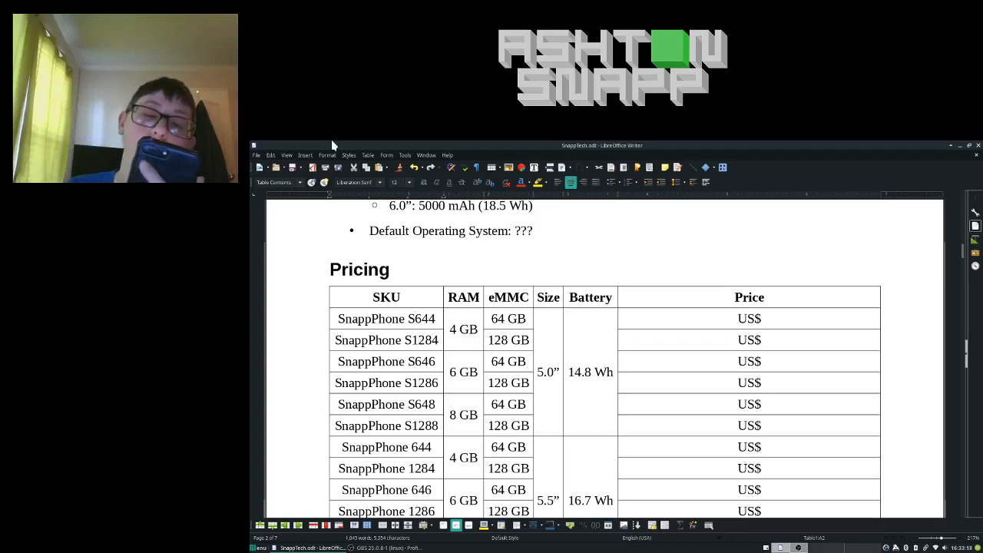
pyautogui.click(413, 319)
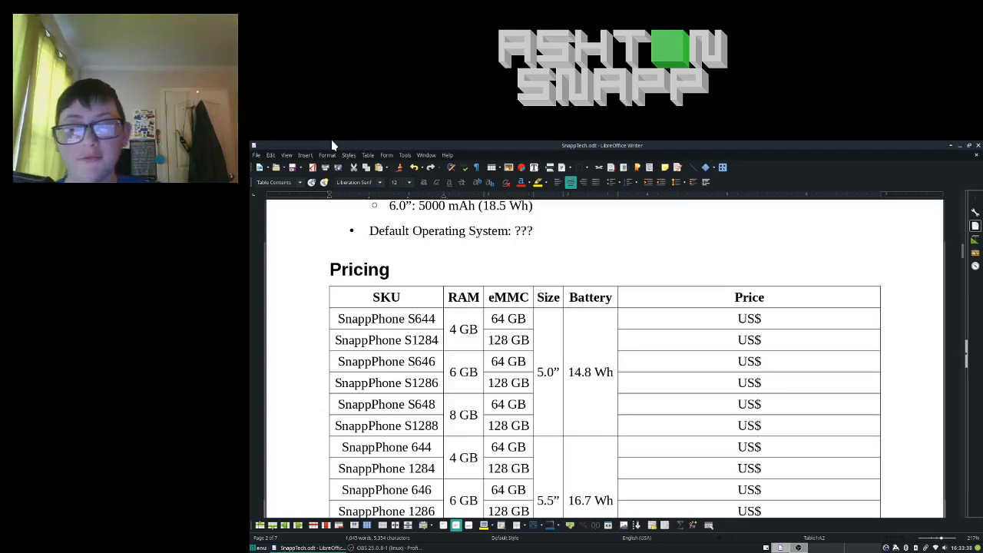
pyautogui.click(412, 319)
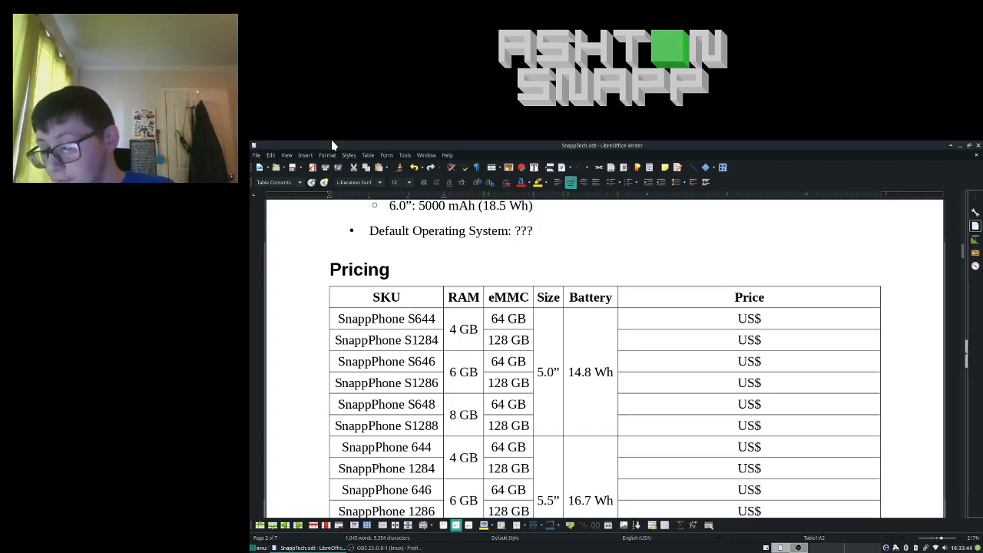
pyautogui.click(413, 319)
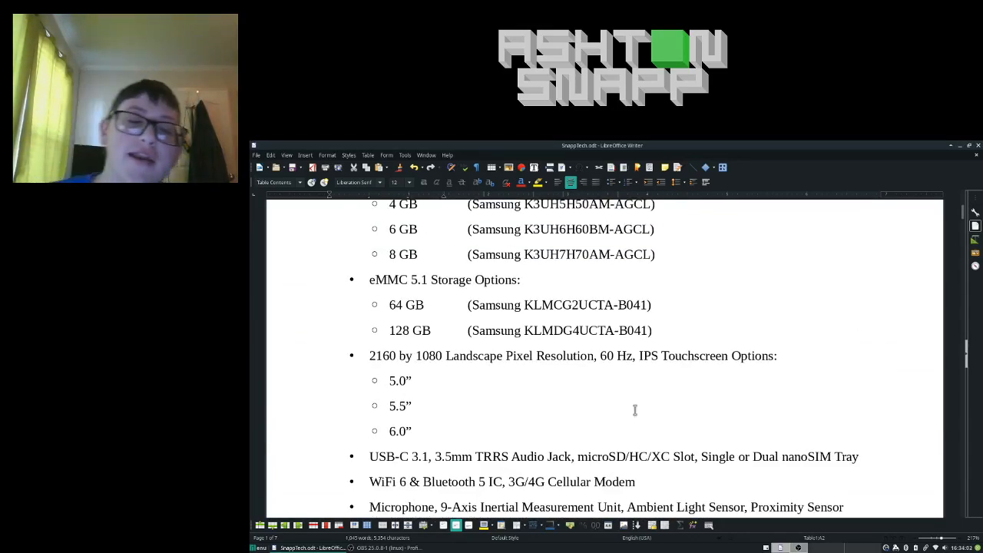
pyautogui.scroll(-3)
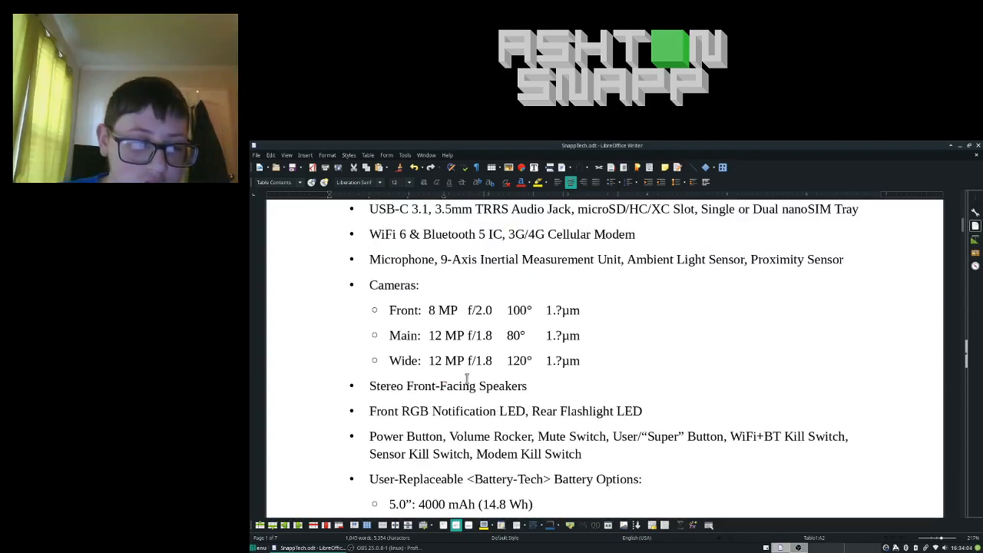
pyautogui.scroll(-3)
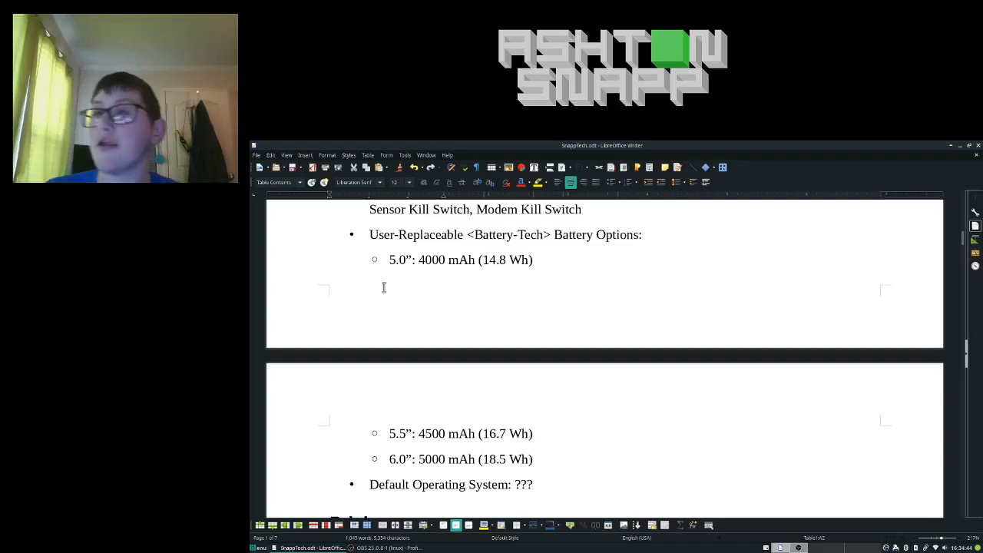
pyautogui.scroll(-3)
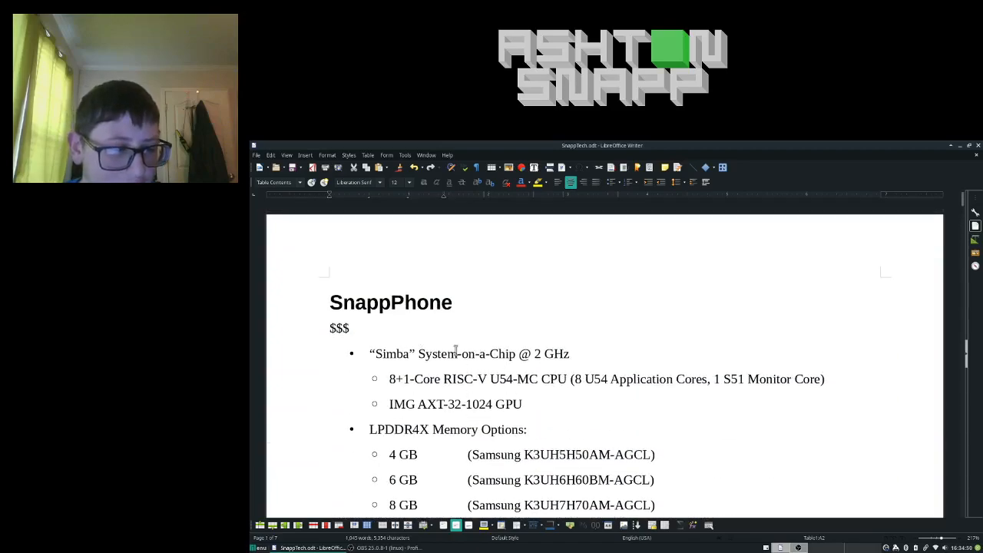
pyautogui.scroll(-3)
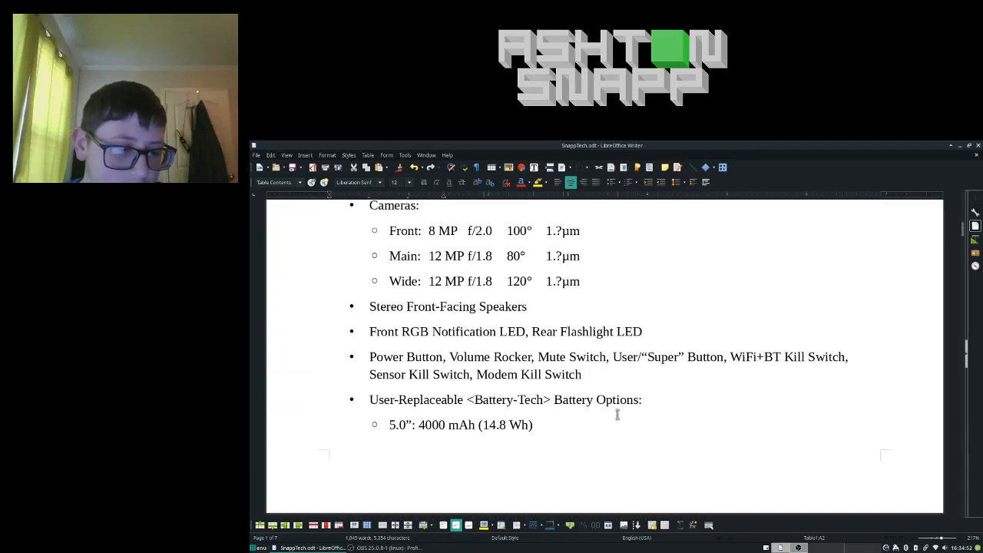
pyautogui.scroll(-3)
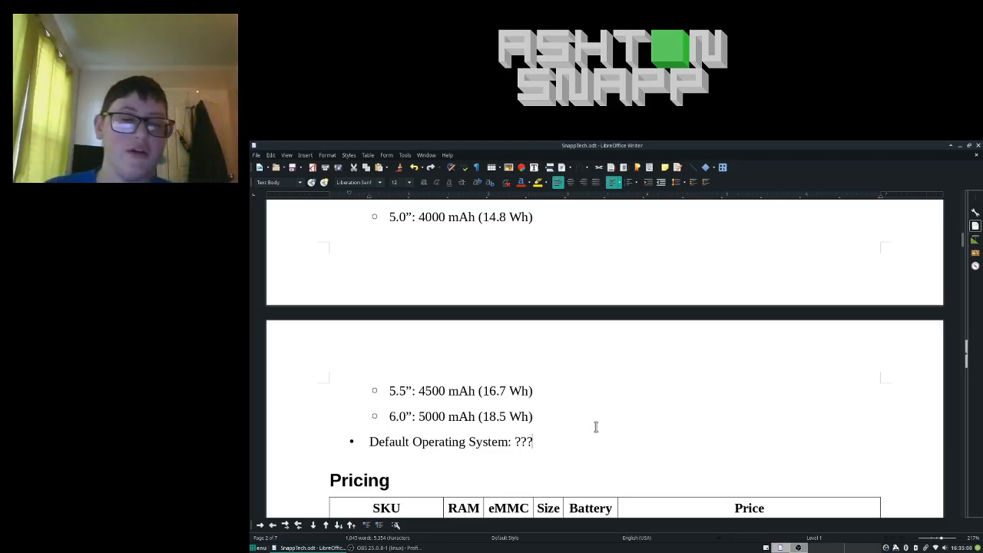
pyautogui.scroll(-3)
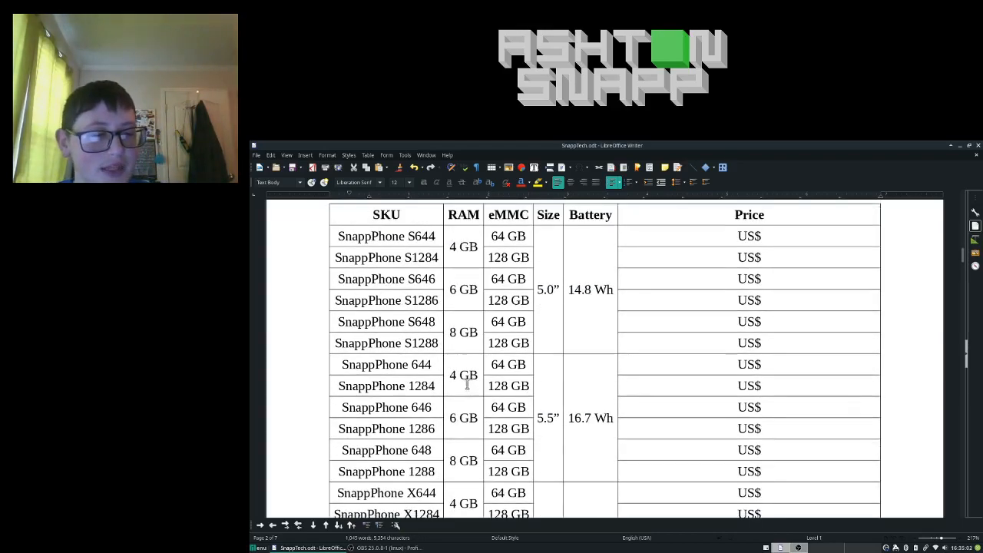
pyautogui.scroll(-3)
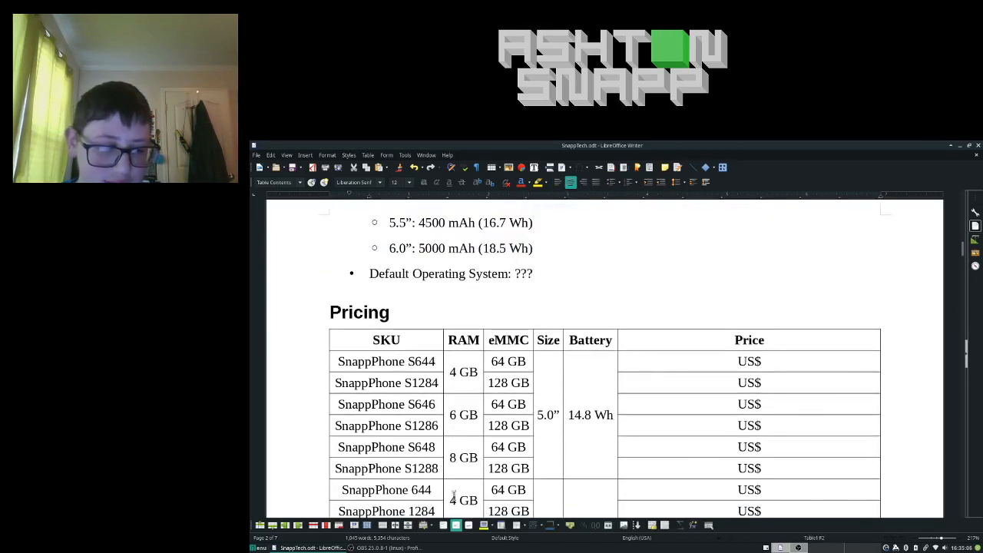
pyautogui.scroll(-3)
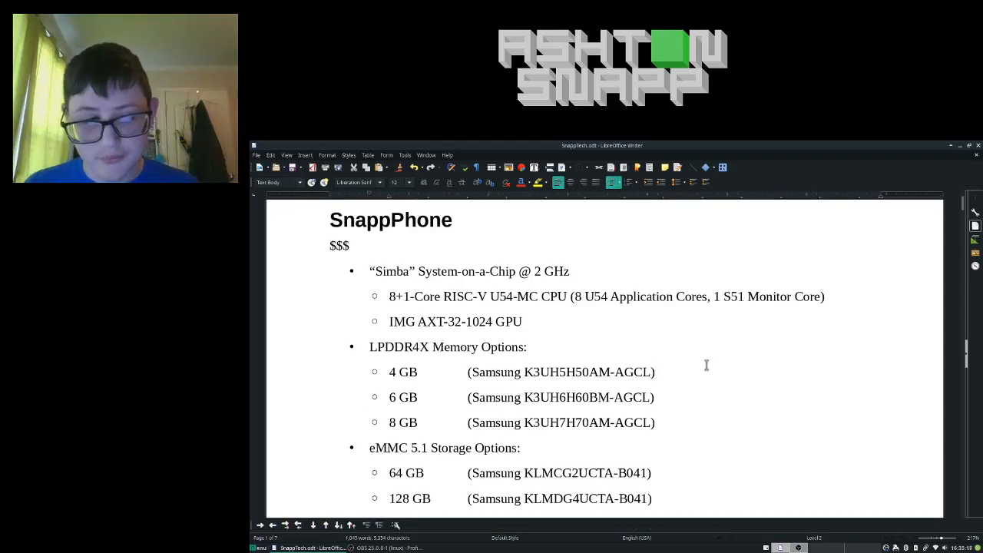
pyautogui.scroll(-3)
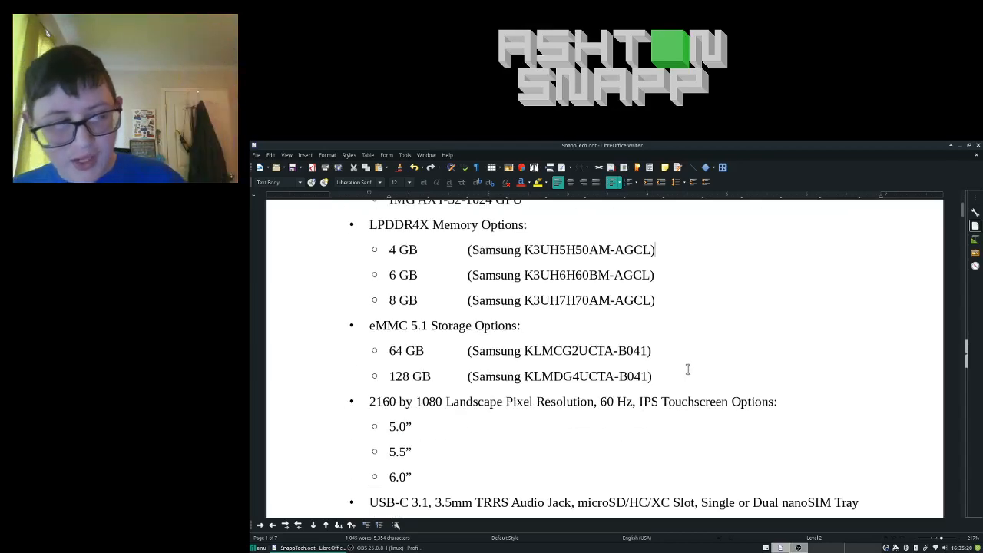
pyautogui.scroll(-3)
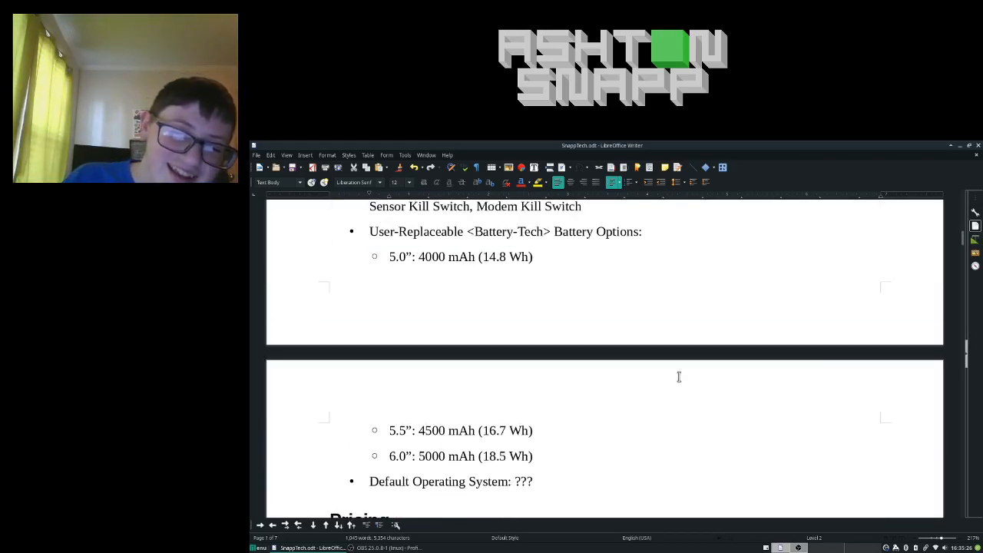
pyautogui.scroll(-3)
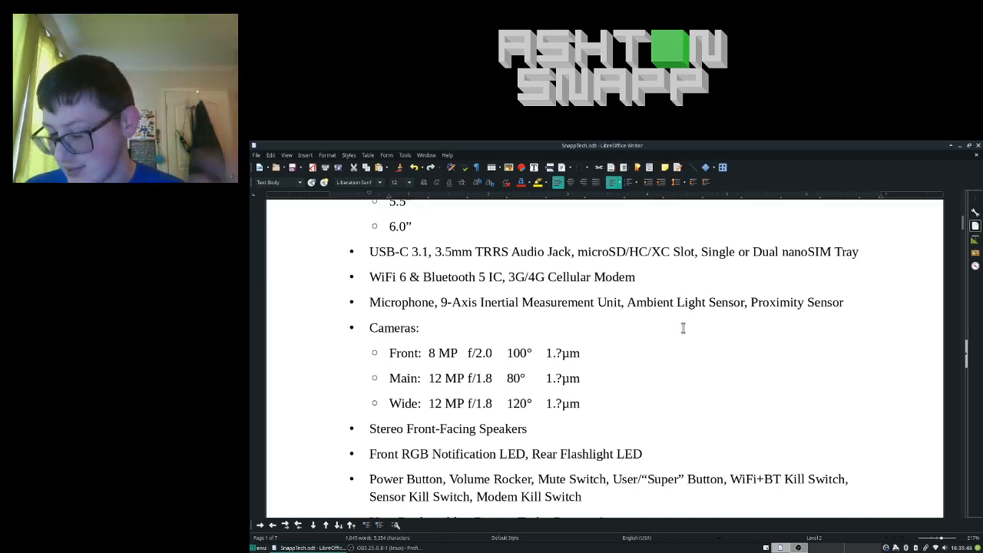
pyautogui.moveTo(787, 362)
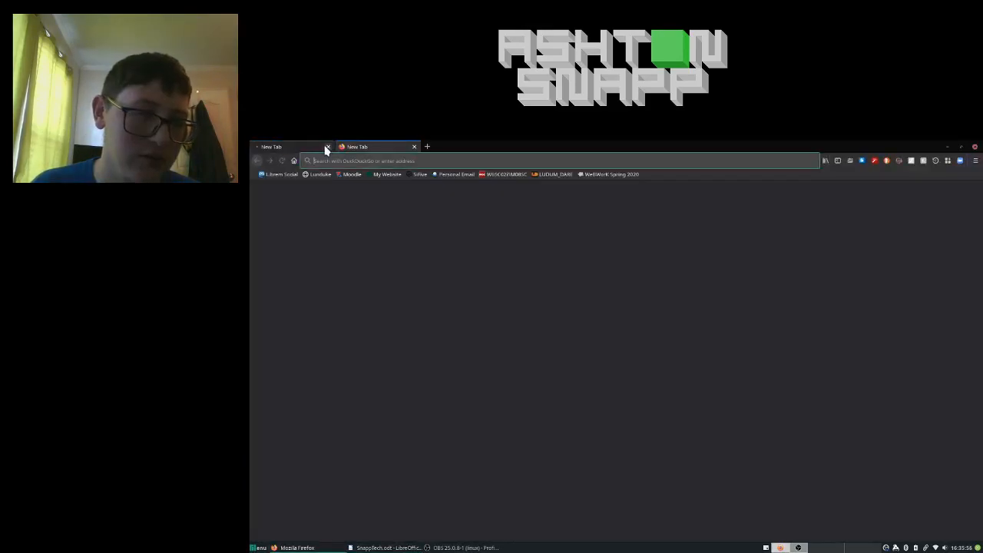
# Step: Close the blank tab and browse SiFive's home, Core Designer and RISC-V Core IP pages
pyautogui.click(327, 146)
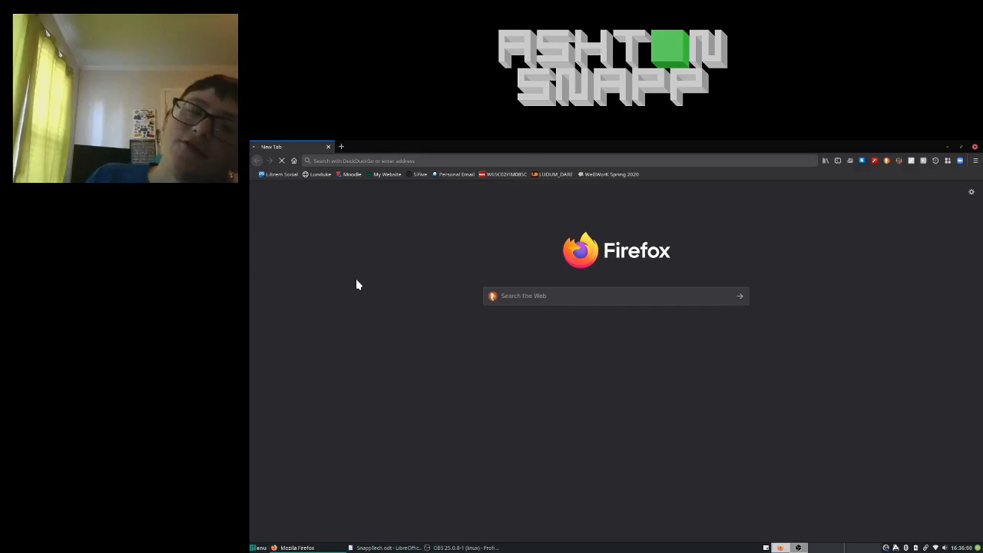
pyautogui.click(420, 174)
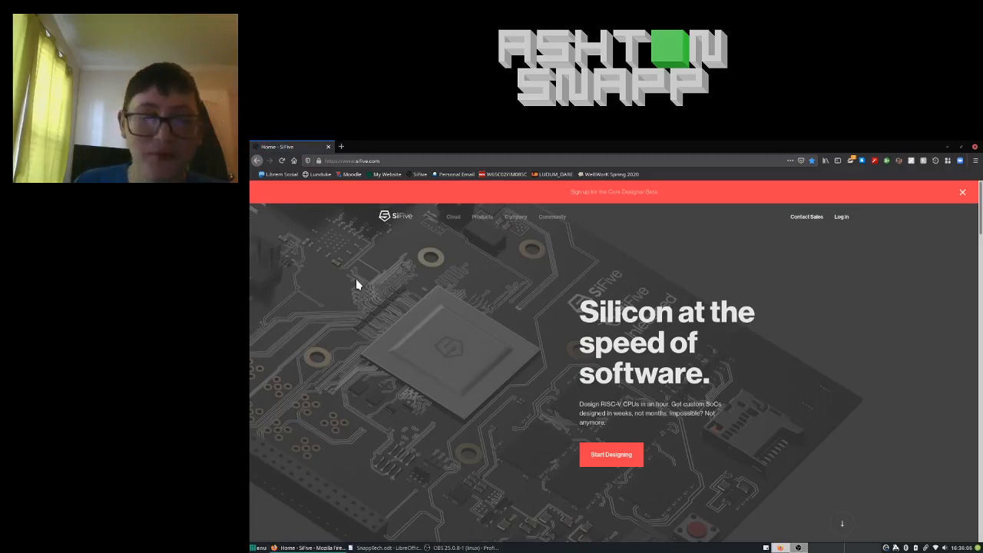
pyautogui.moveTo(425, 145)
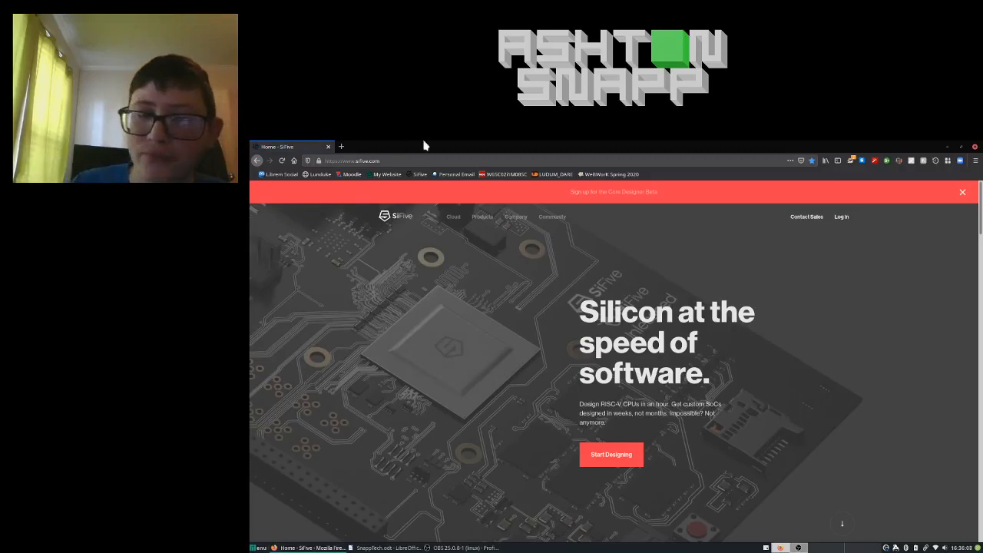
pyautogui.click(963, 193)
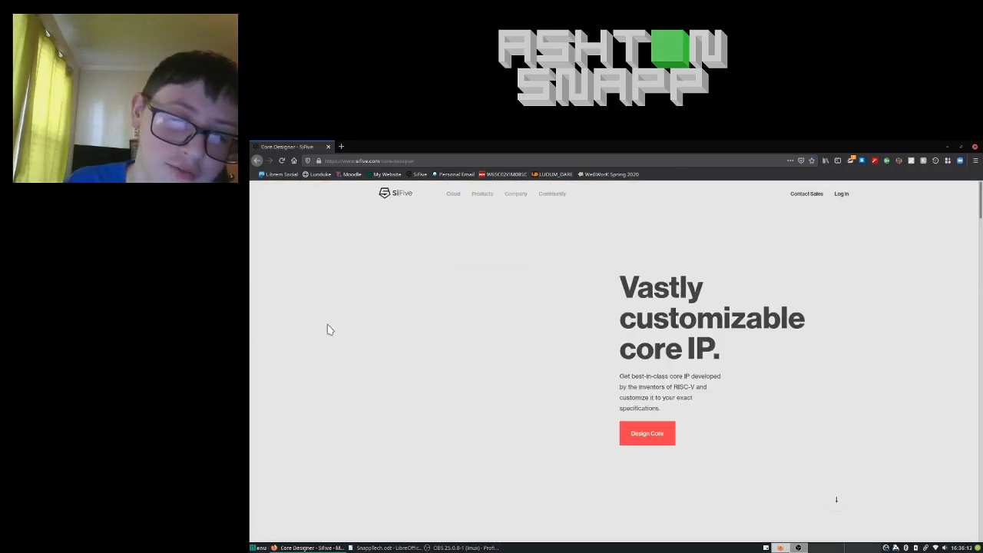
pyautogui.scroll(-3)
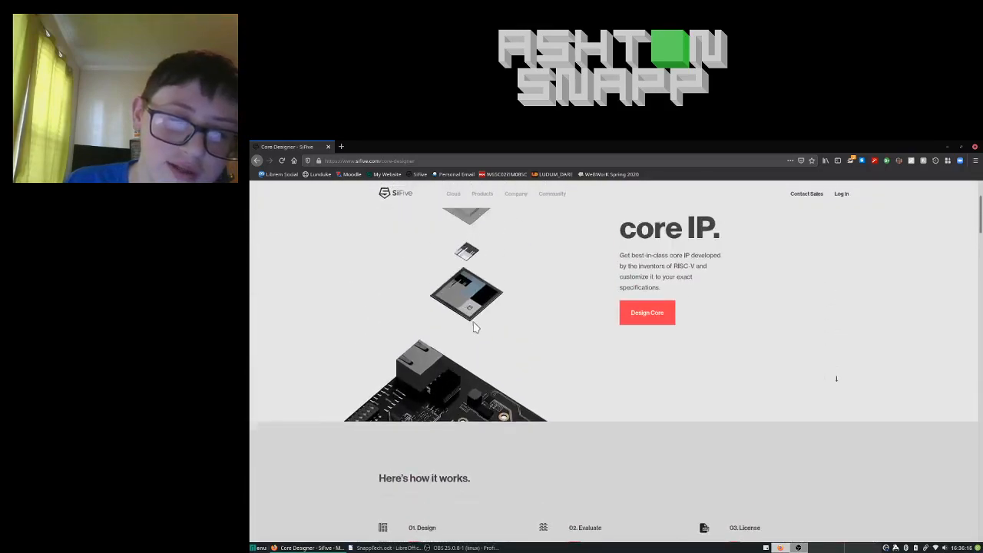
pyautogui.click(483, 194)
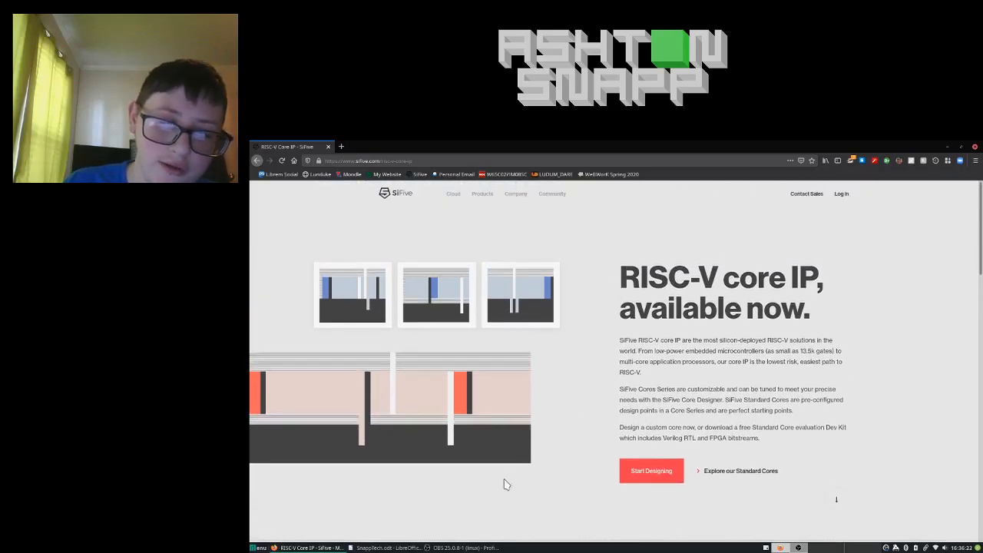
pyautogui.scroll(-3)
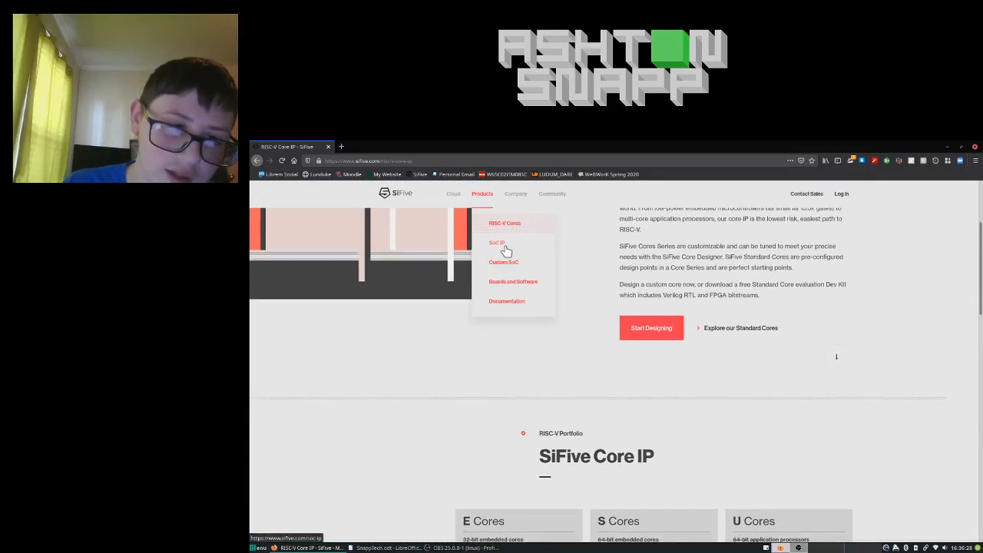
# Step: Open SiFive's SoC IP page and read down through its connectivity and peripheral IP listings
pyautogui.click(496, 242)
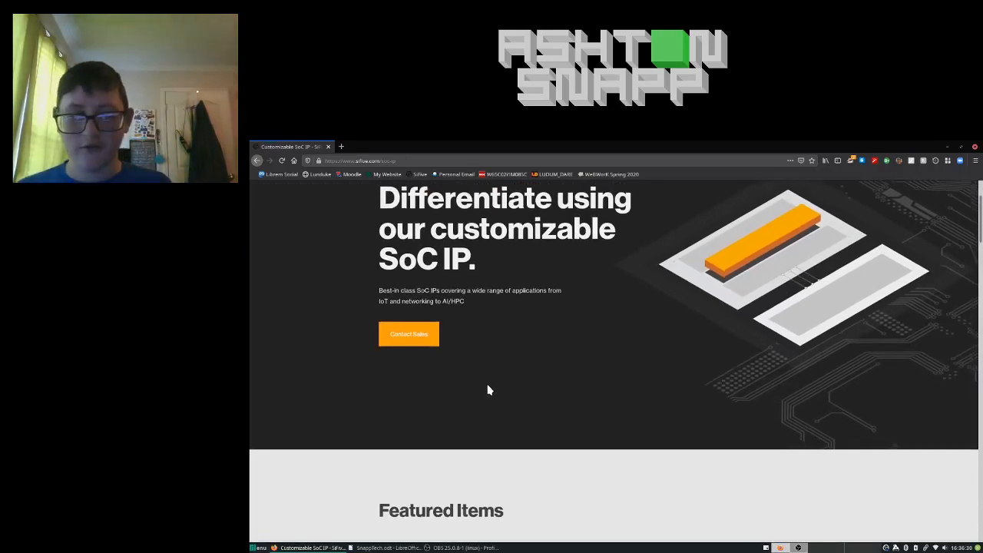
pyautogui.scroll(-3)
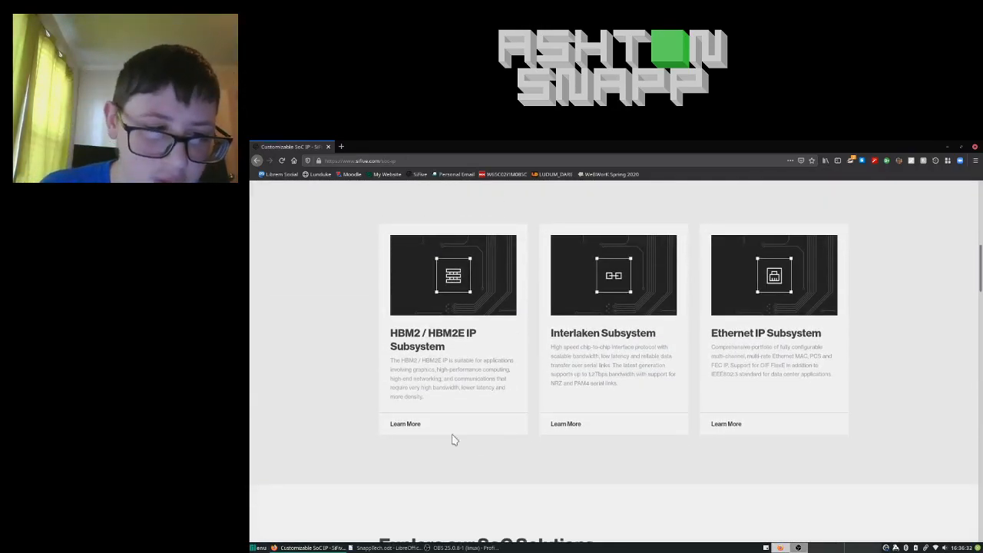
pyautogui.moveTo(363, 407)
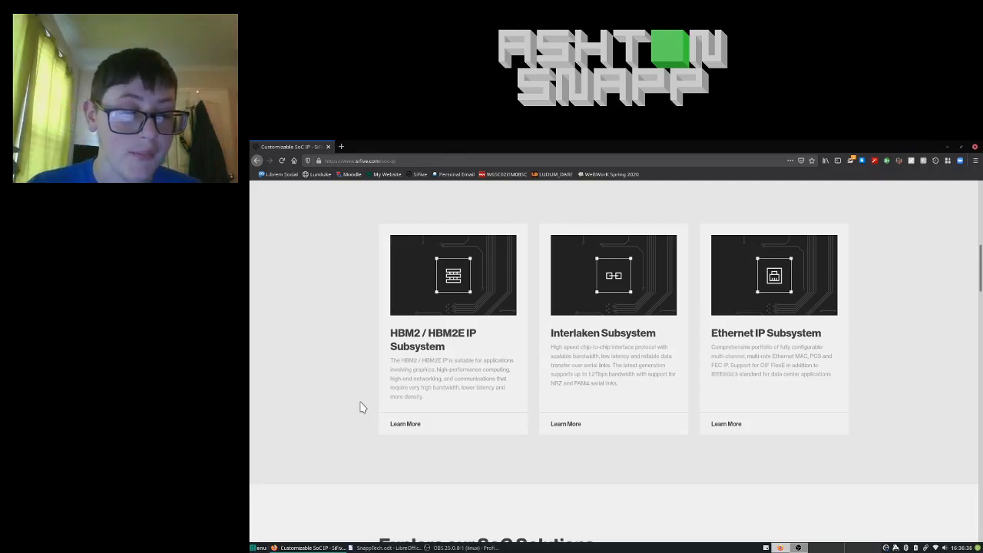
pyautogui.moveTo(592, 358)
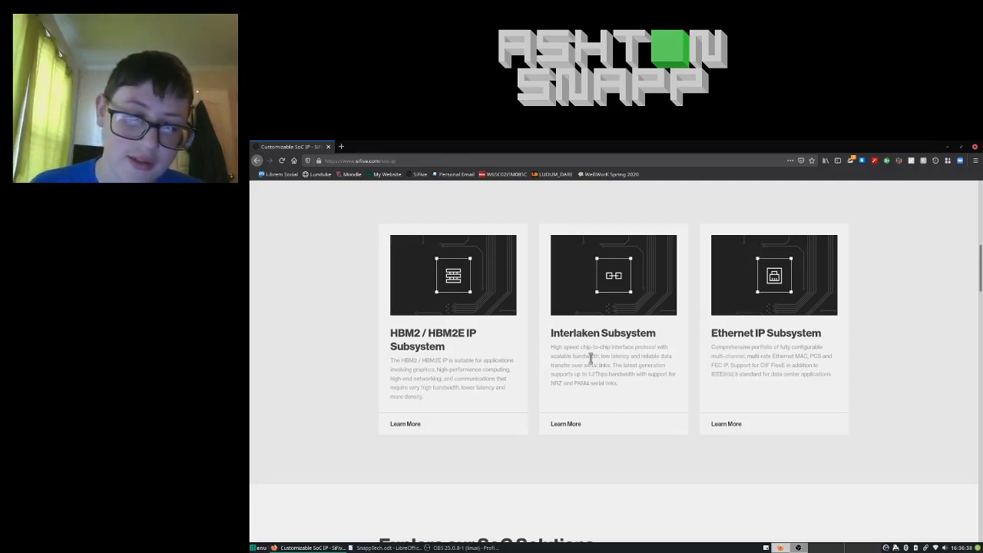
pyautogui.scroll(-3)
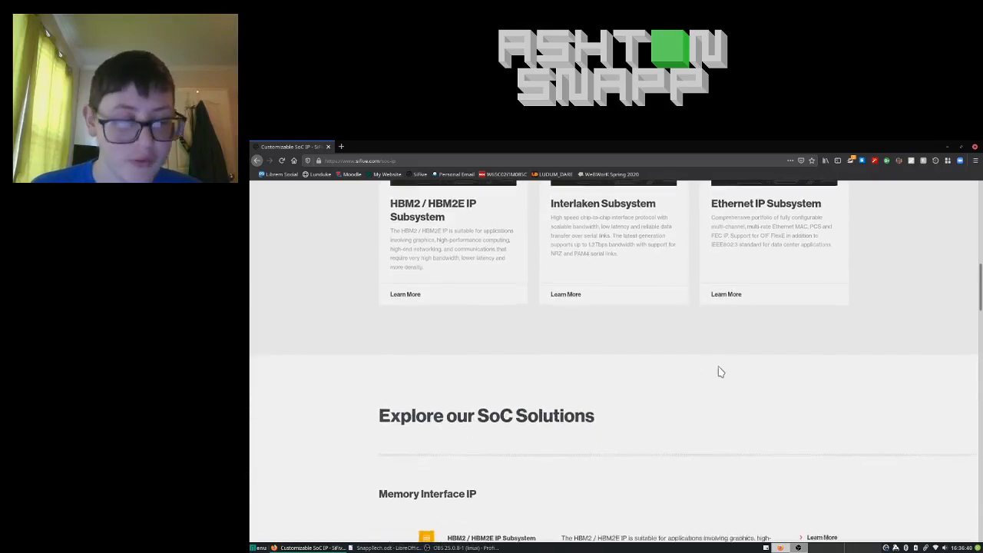
pyautogui.scroll(-3)
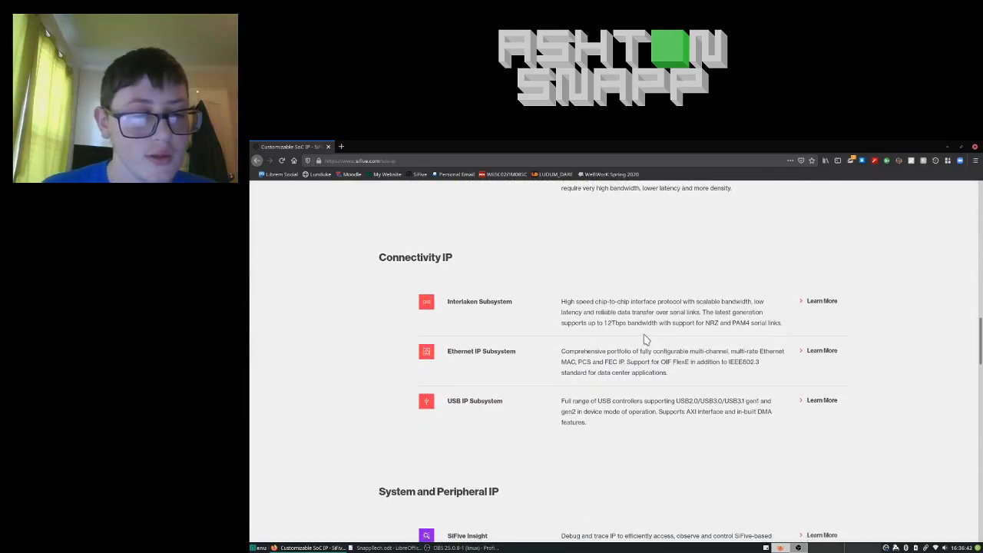
pyautogui.scroll(-3)
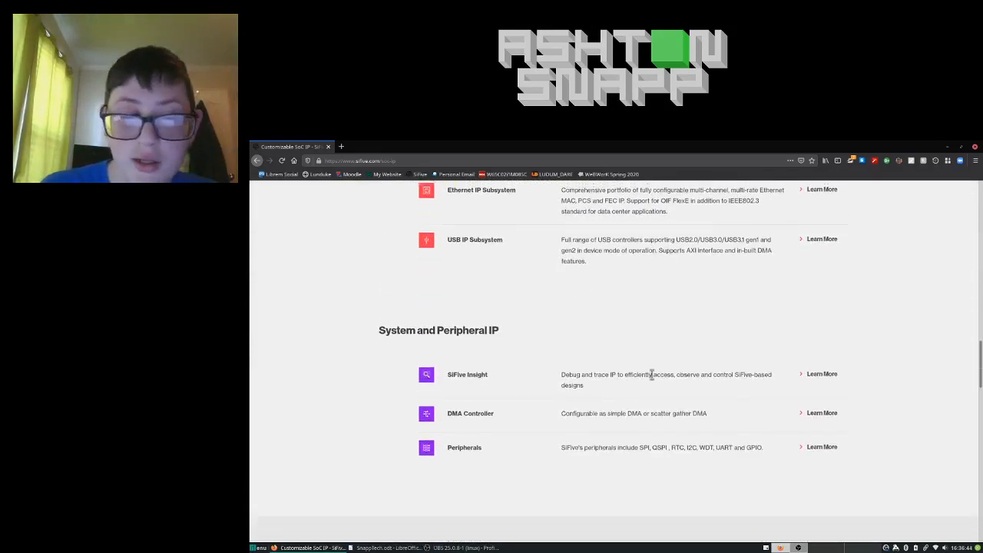
pyautogui.scroll(-3)
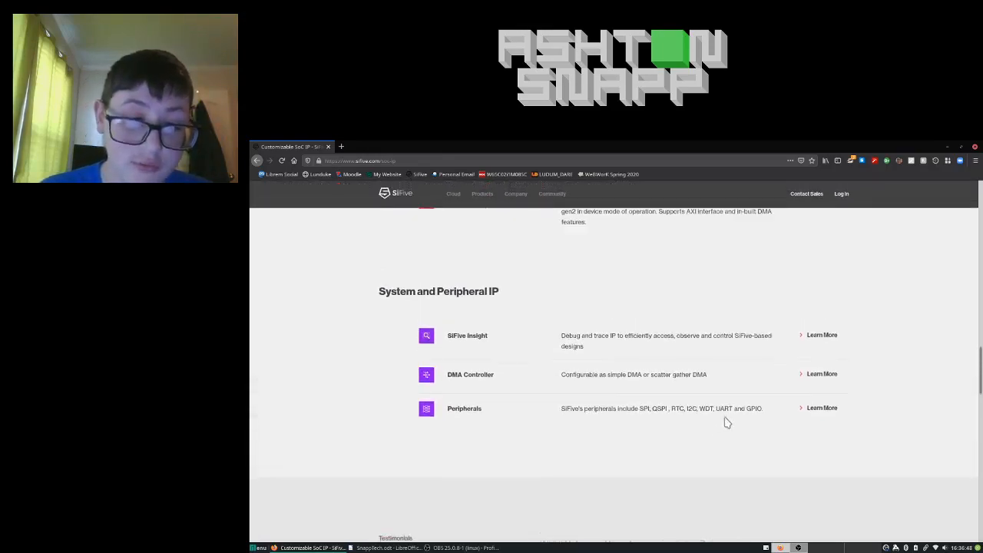
pyautogui.scroll(-3)
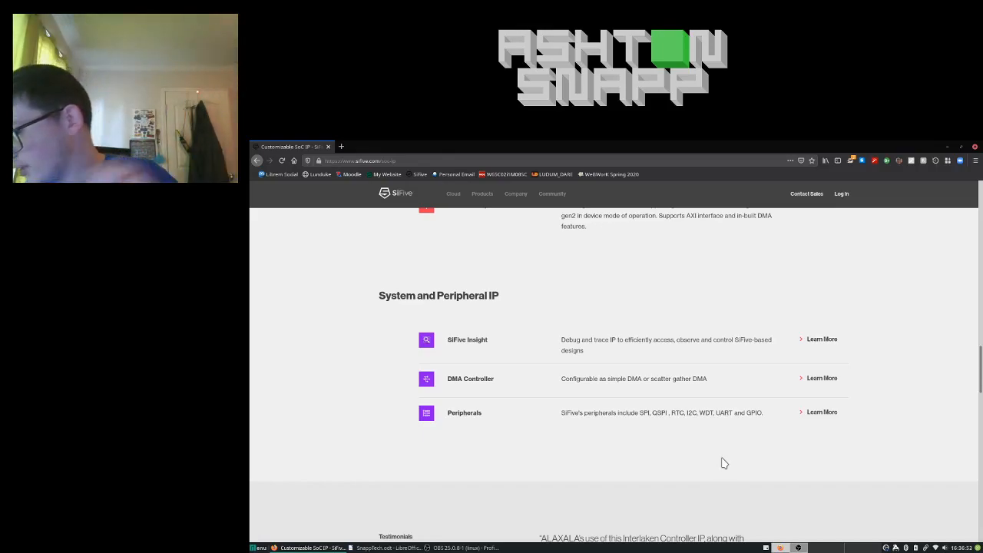
pyautogui.moveTo(943, 370)
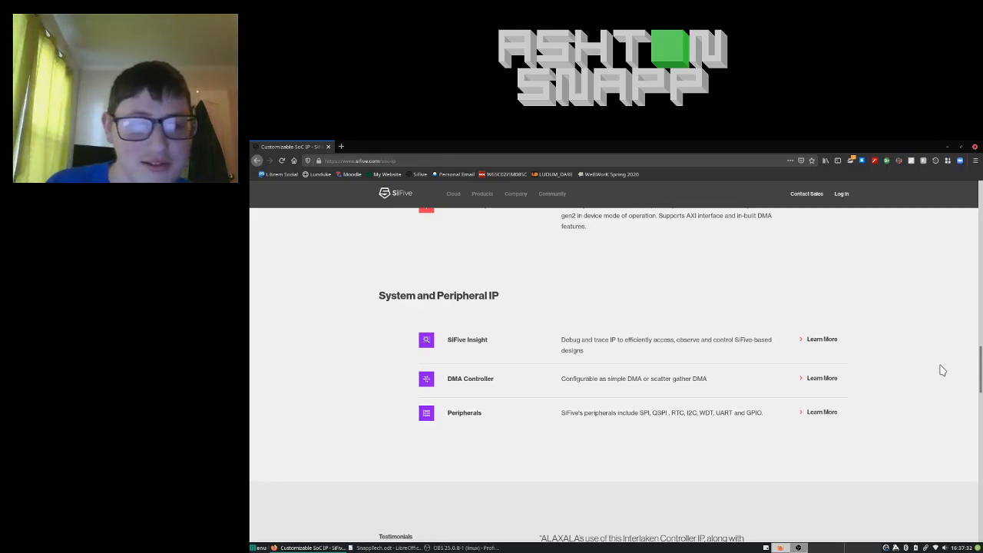
pyautogui.scroll(3)
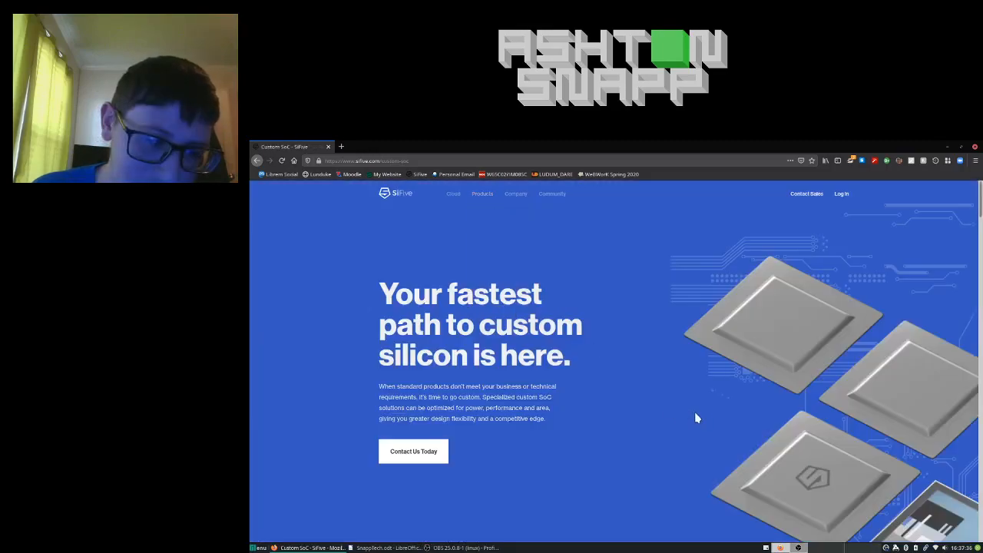
# Step: Scroll the SiFive Custom SoC page down to its IoT and wearable solution sections
pyautogui.scroll(-3)
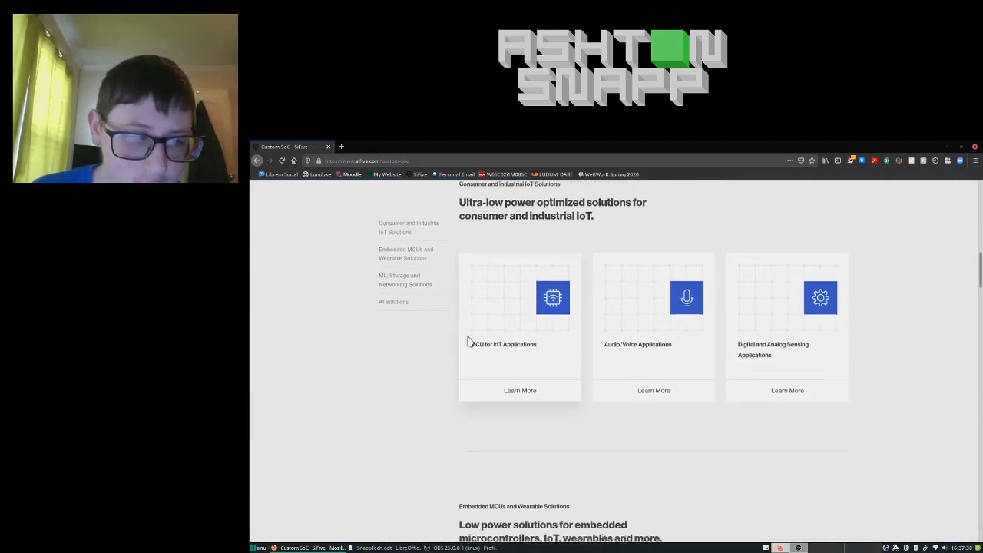
pyautogui.scroll(-3)
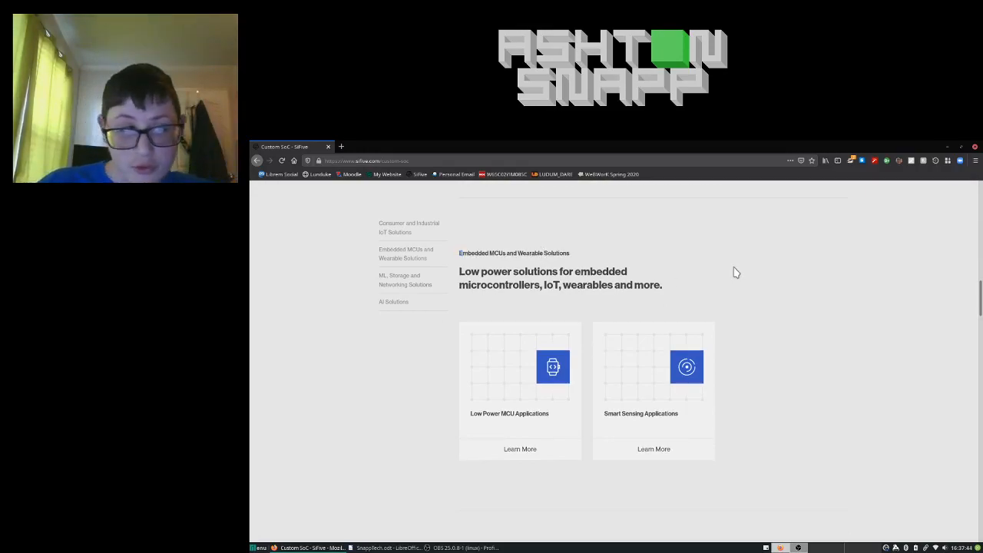
pyautogui.moveTo(525, 305)
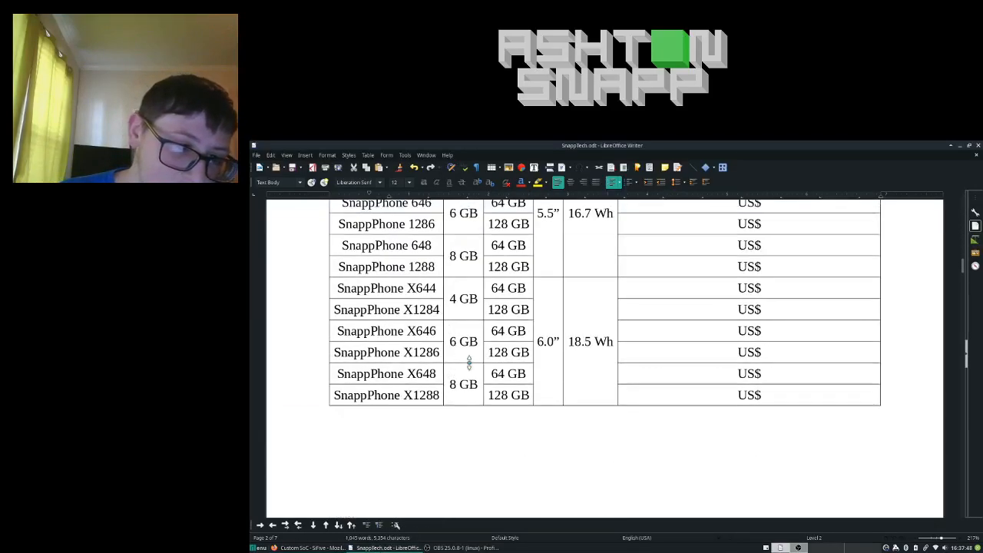
# Step: Scroll past the SnappPhone pricing table to the SnappWatch Bella chip section
pyautogui.scroll(-3)
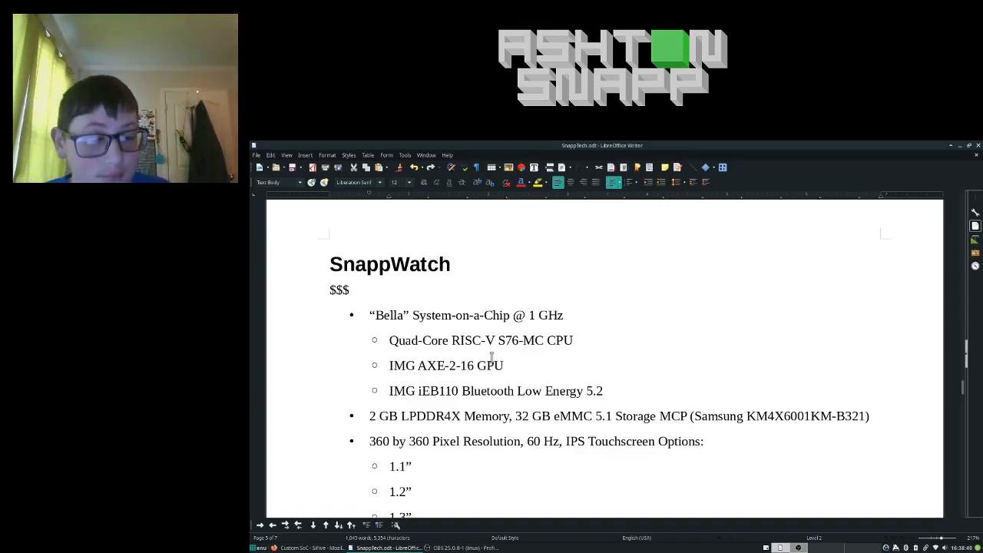
pyautogui.scroll(-3)
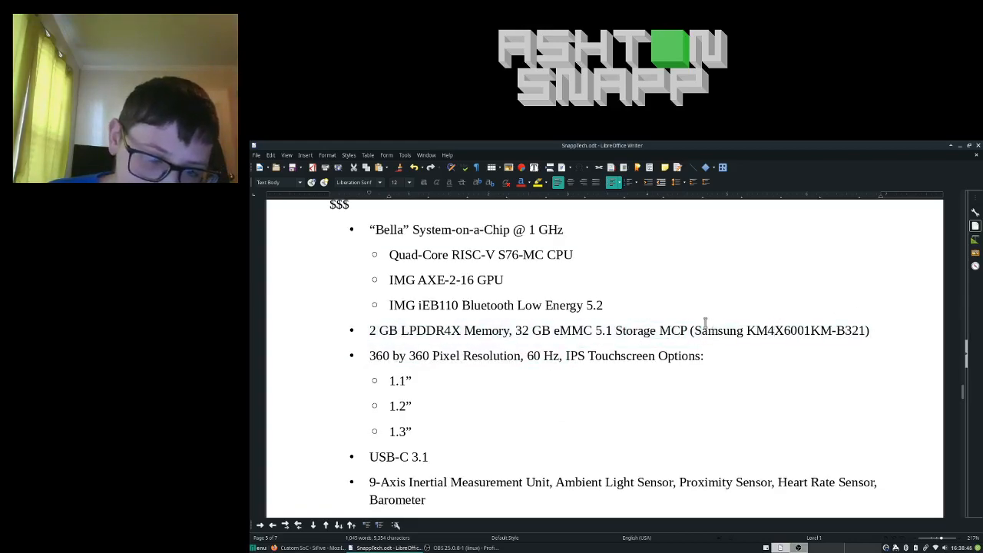
pyautogui.moveTo(699, 331); pyautogui.dragTo(833, 330)
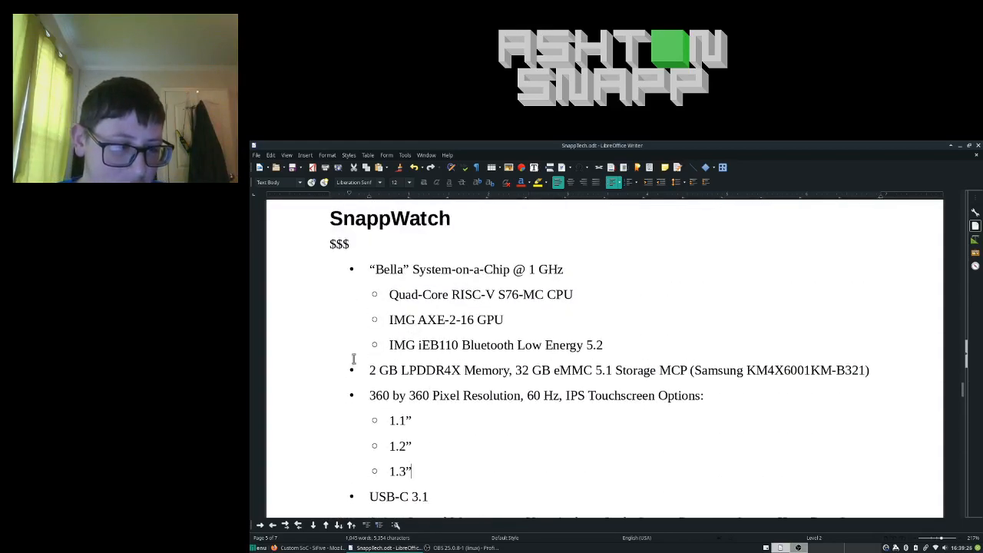
pyautogui.scroll(-3)
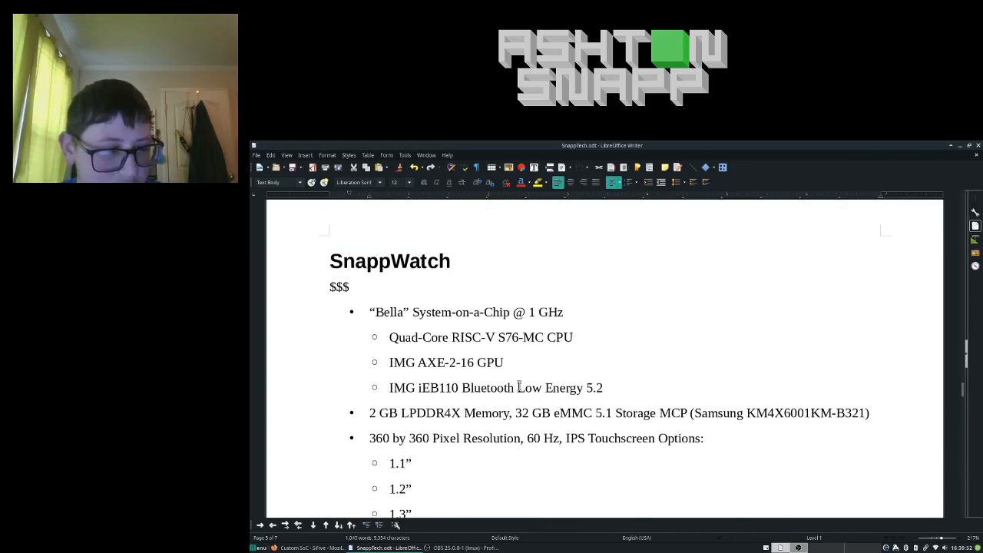
pyautogui.scroll(-3)
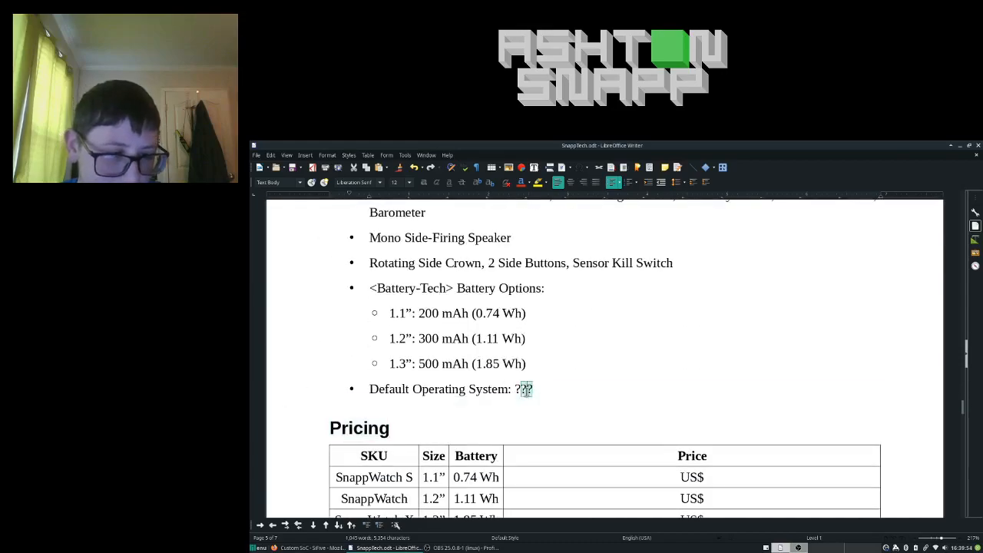
pyautogui.scroll(-3)
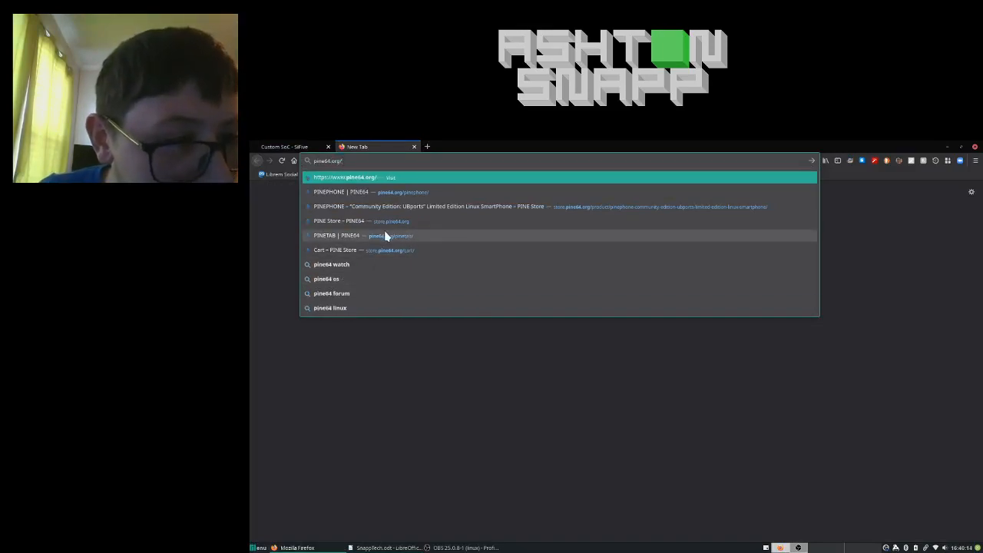
pyautogui.moveTo(426, 250)
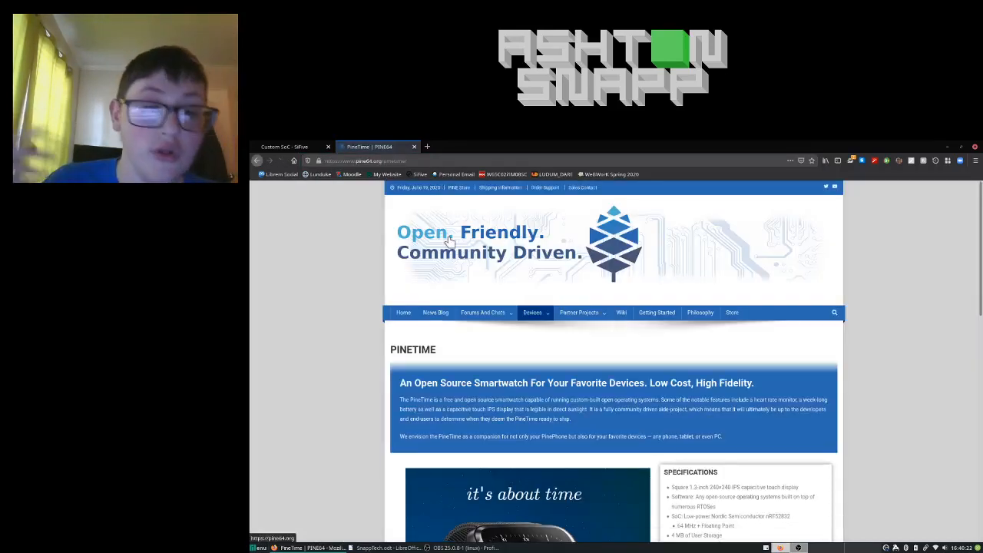
pyautogui.scroll(-3)
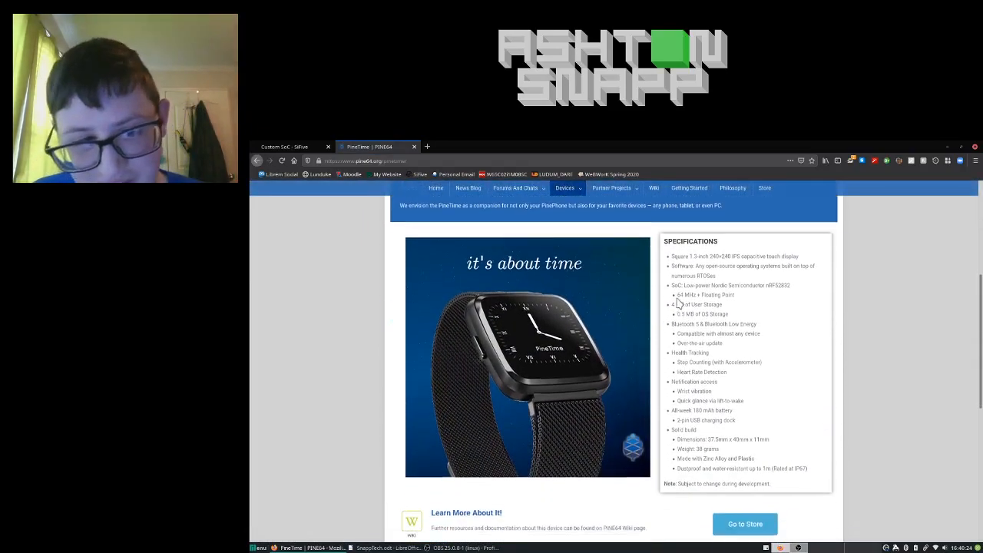
pyautogui.scroll(-3)
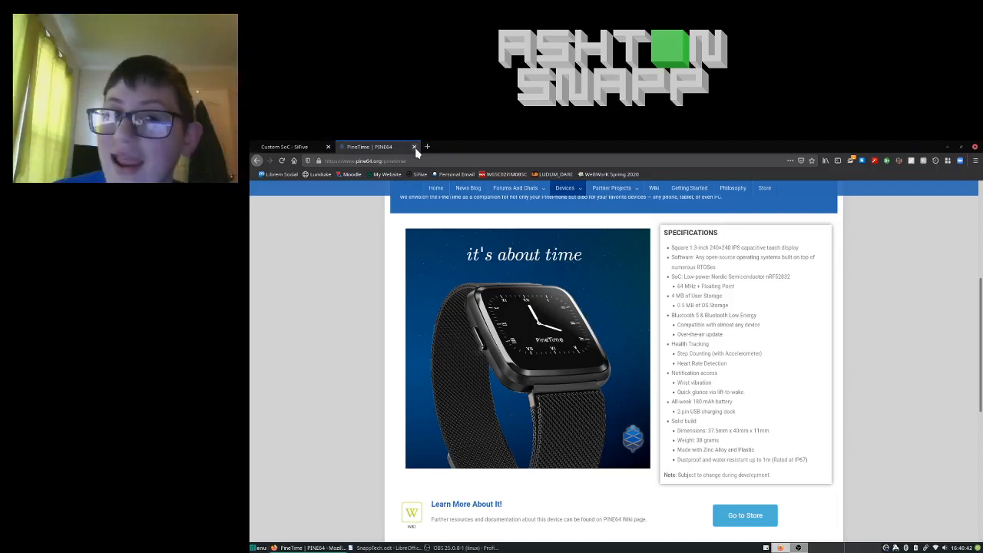
pyautogui.click(289, 147)
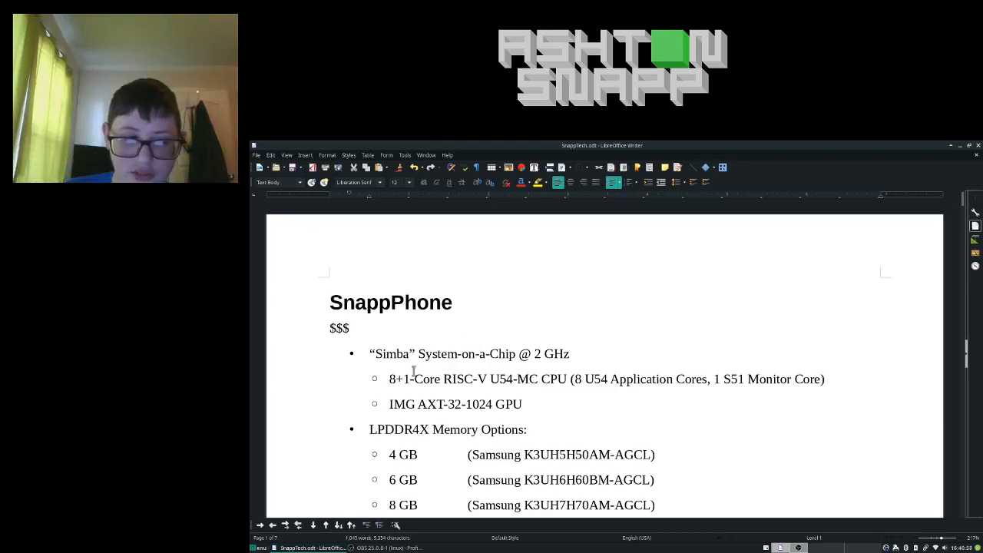
# Step: Skim the SnappPhone and SnappPad chip specs, then bring up Firefox on a blank tab
pyautogui.scroll(-3)
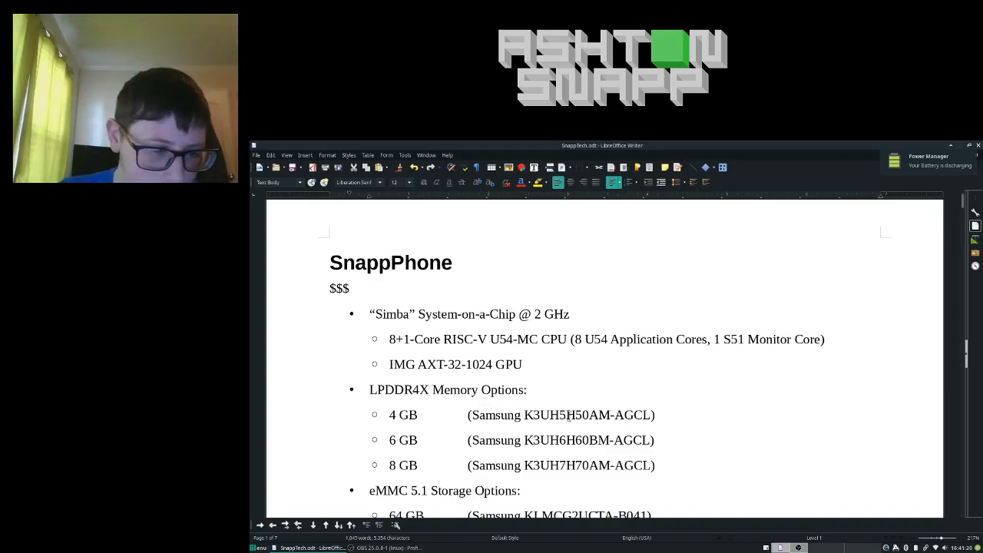
pyautogui.scroll(-3)
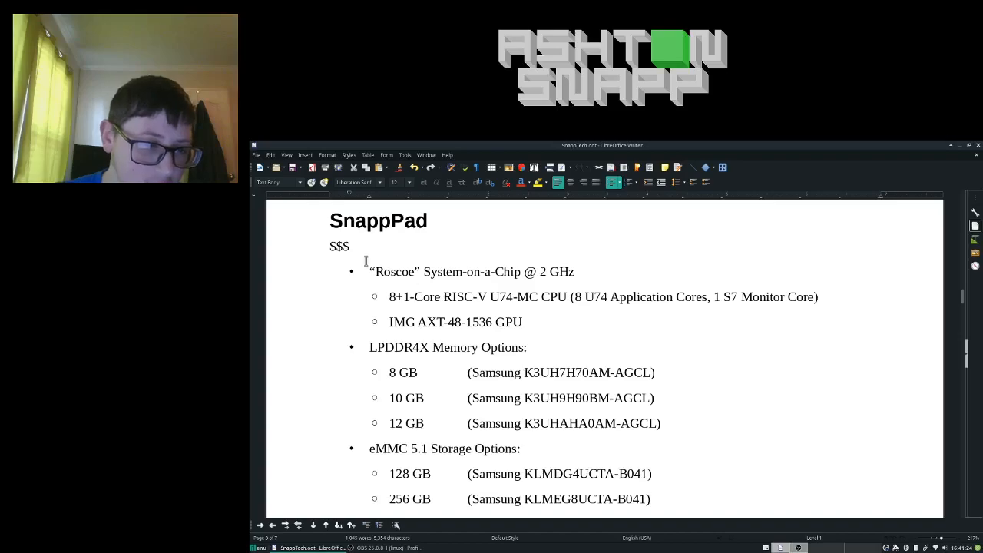
pyautogui.scroll(-3)
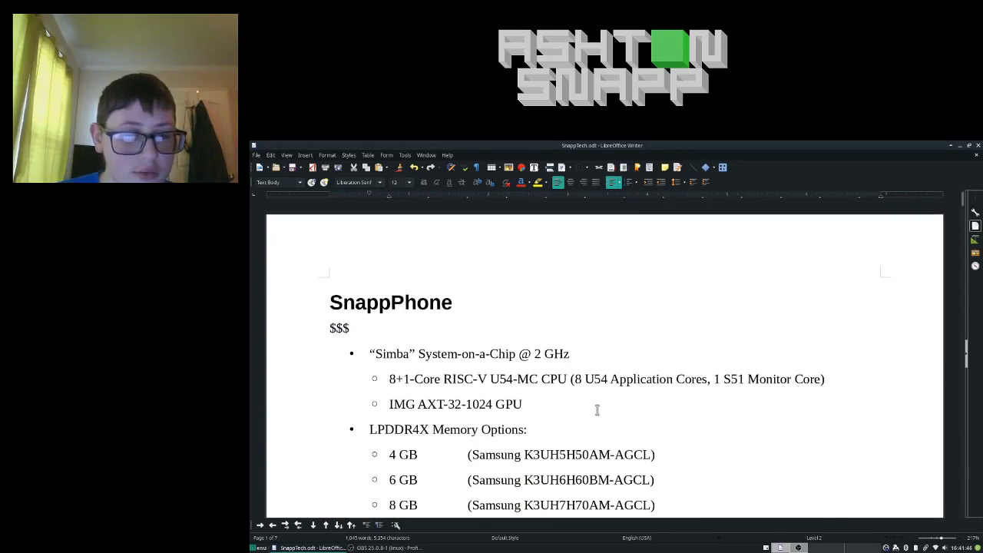
pyautogui.doubleClick(734, 379)
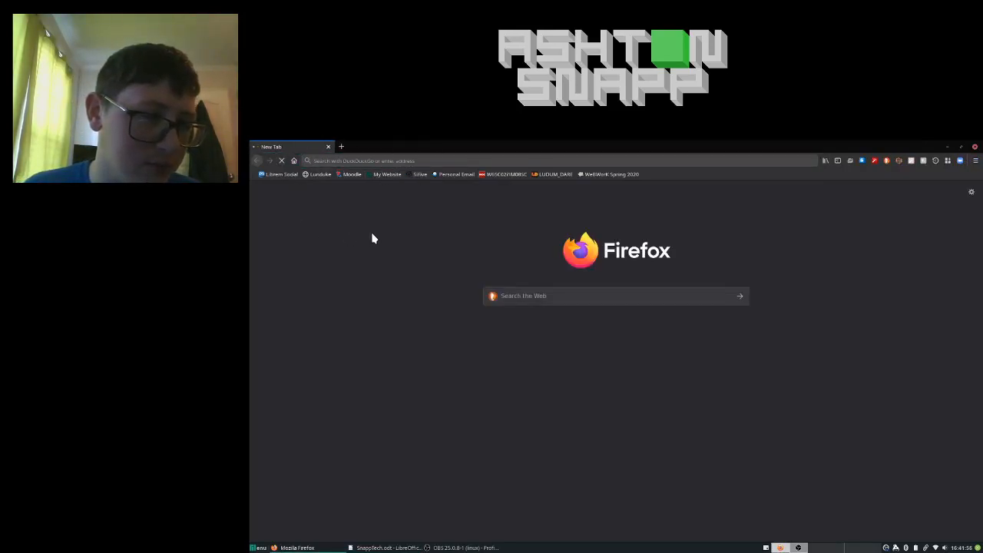
pyautogui.moveTo(397, 222)
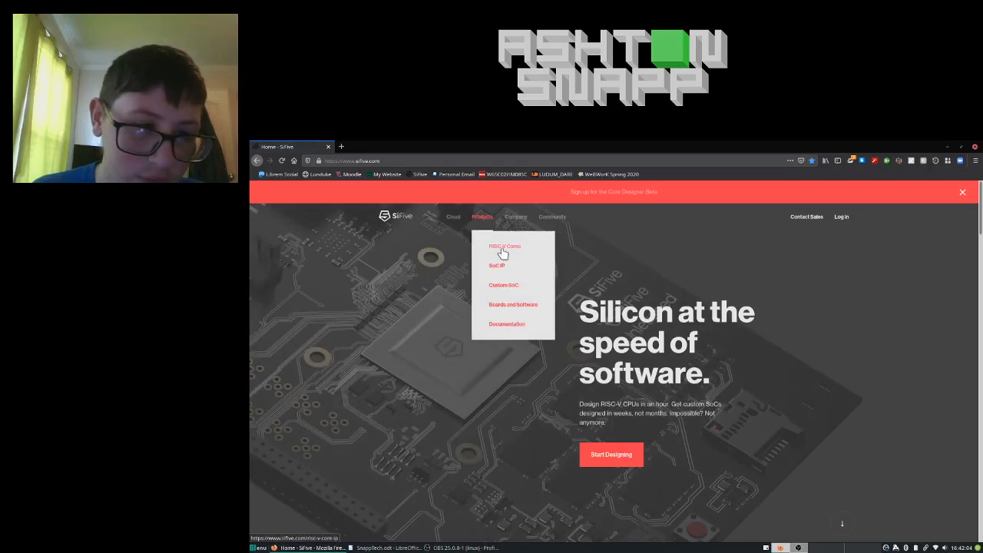
# Step: Check SiFive's S51 and U54 core pages from the RISC-V Cores list, keeping U54 open
pyautogui.click(504, 246)
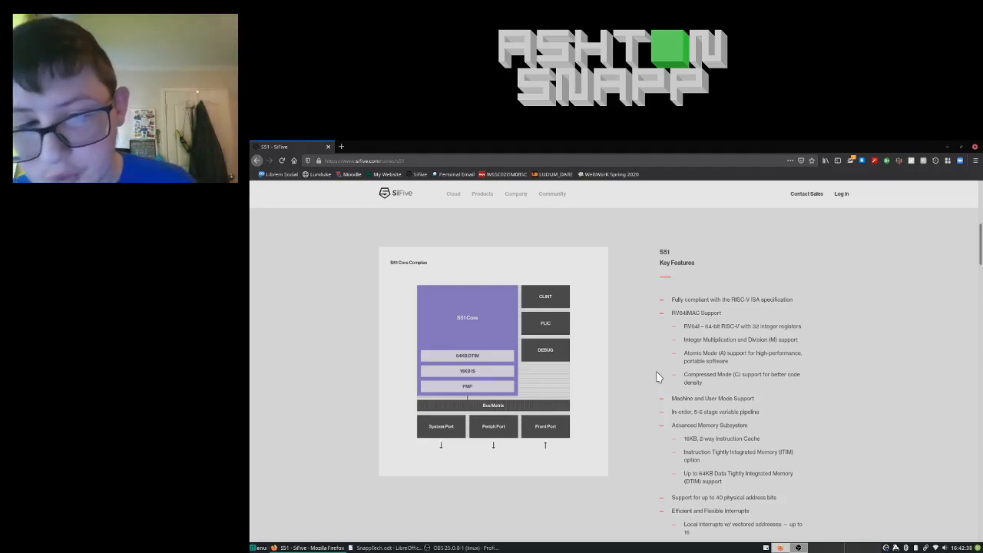
pyautogui.moveTo(651, 393)
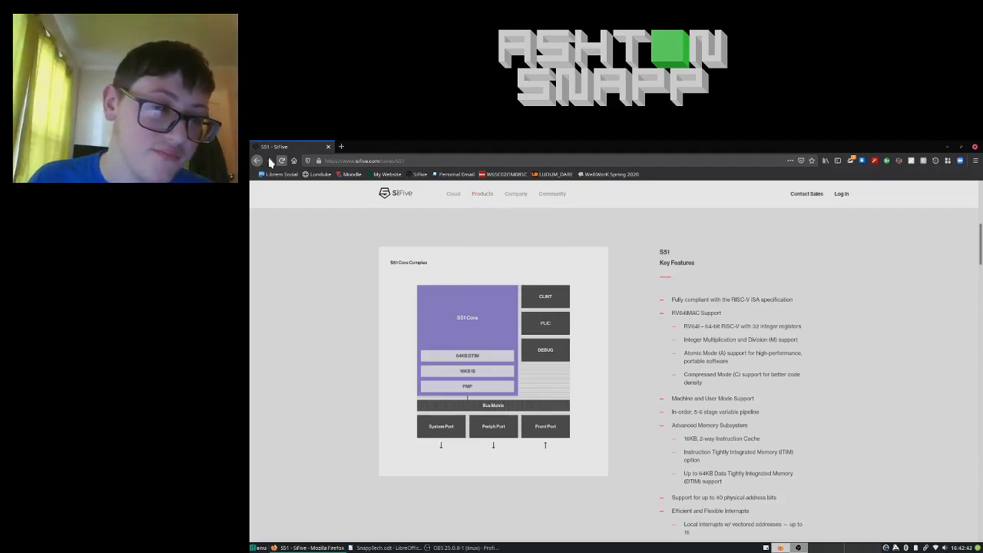
pyautogui.click(256, 161)
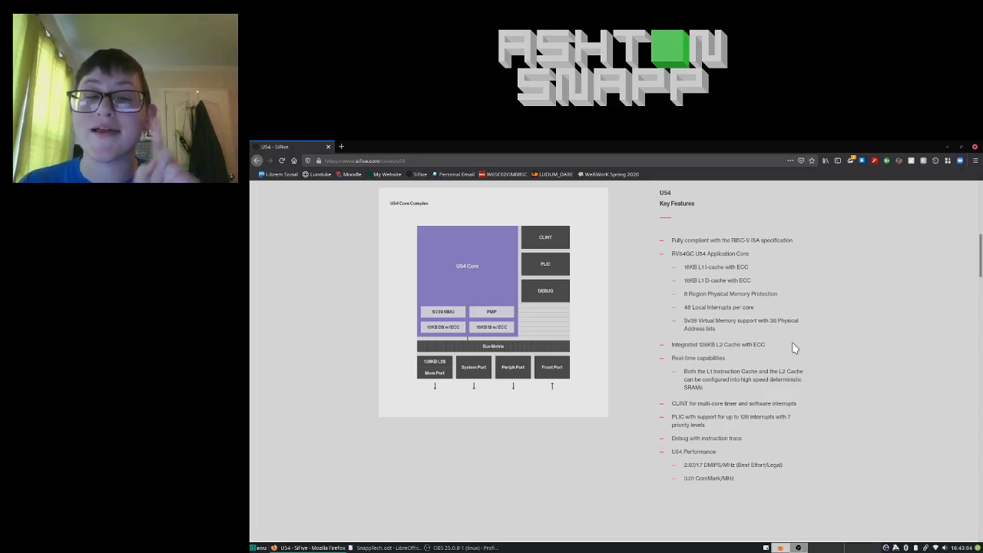
pyautogui.click(341, 146)
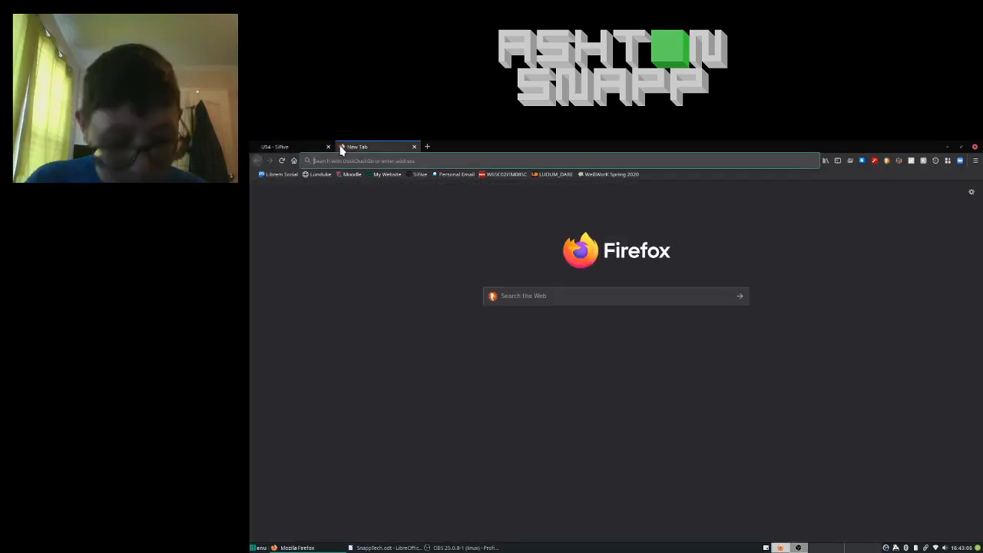
# Step: Search for riscv and open RISC-V International's ISA Specification page
pyautogui.write('riscv.org')
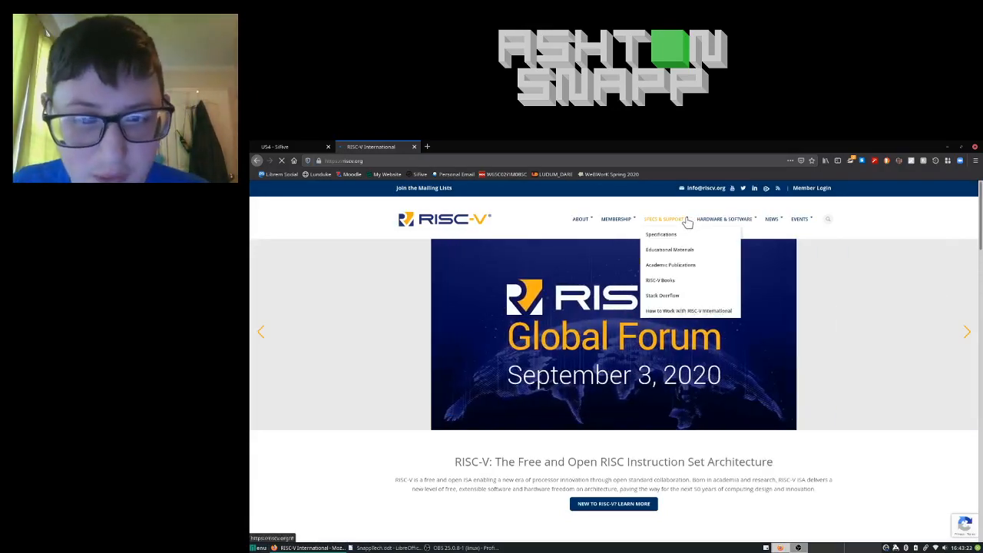
pyautogui.click(660, 235)
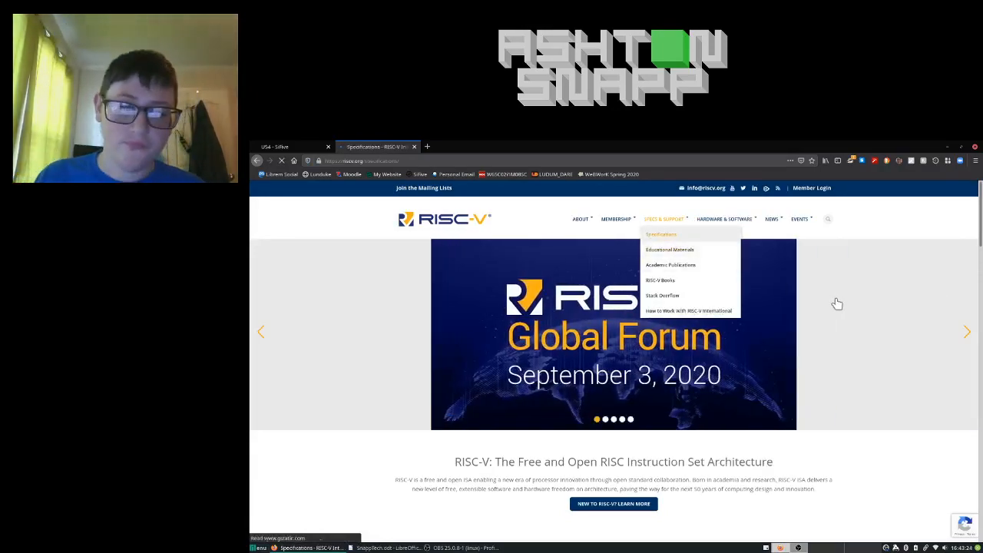
pyautogui.click(661, 234)
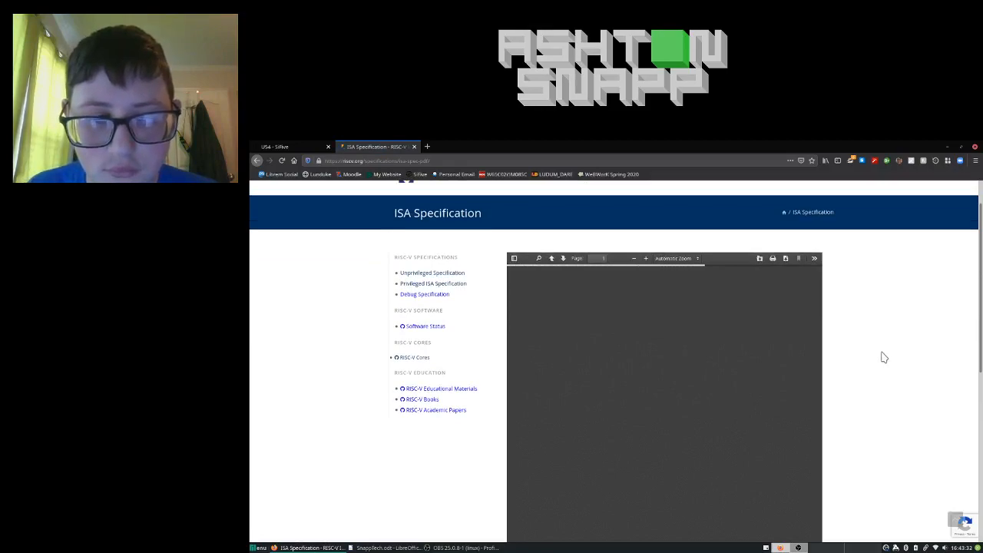
# Step: Scroll the unprivileged ISA spec's contents past the M, A, F, D, Q and C chapters
pyautogui.scroll(-3)
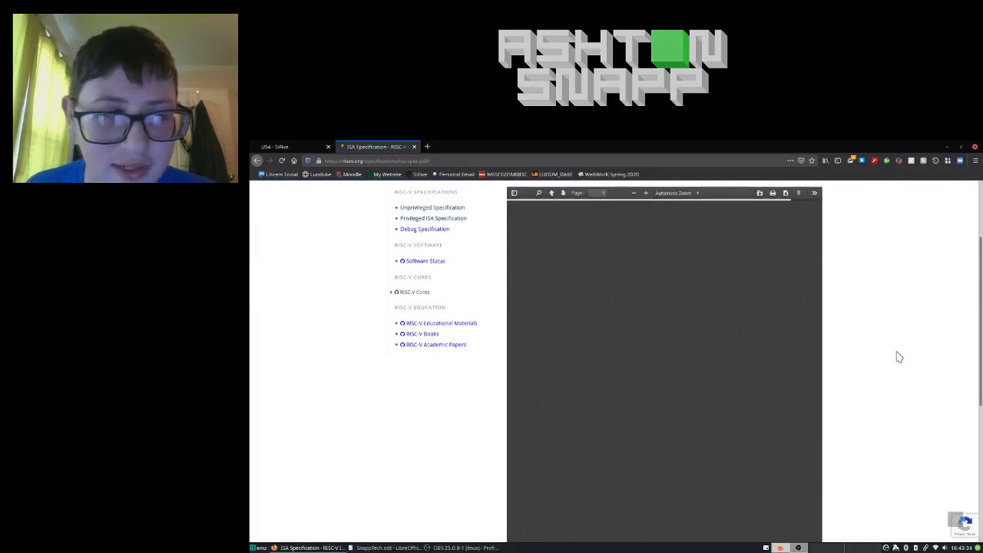
pyautogui.scroll(-3)
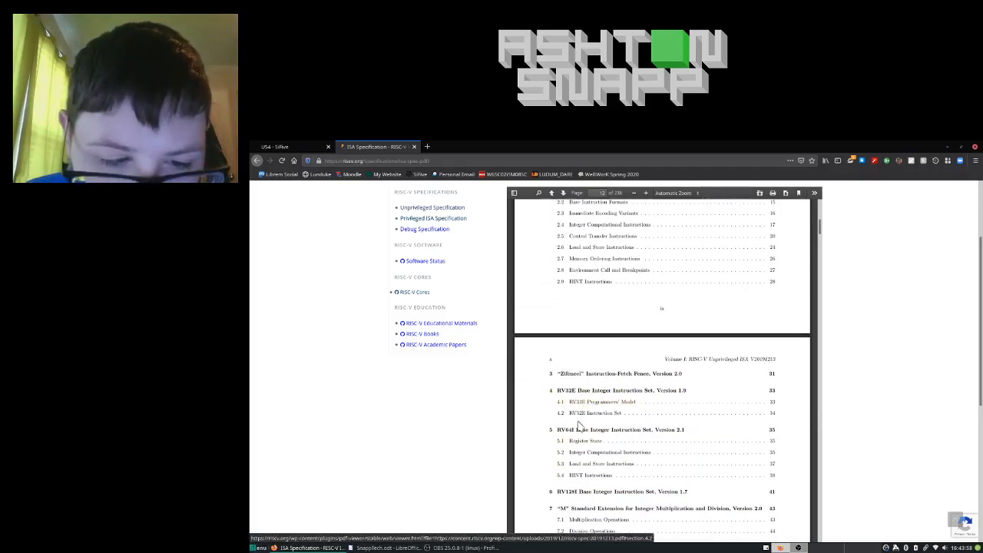
pyautogui.scroll(-3)
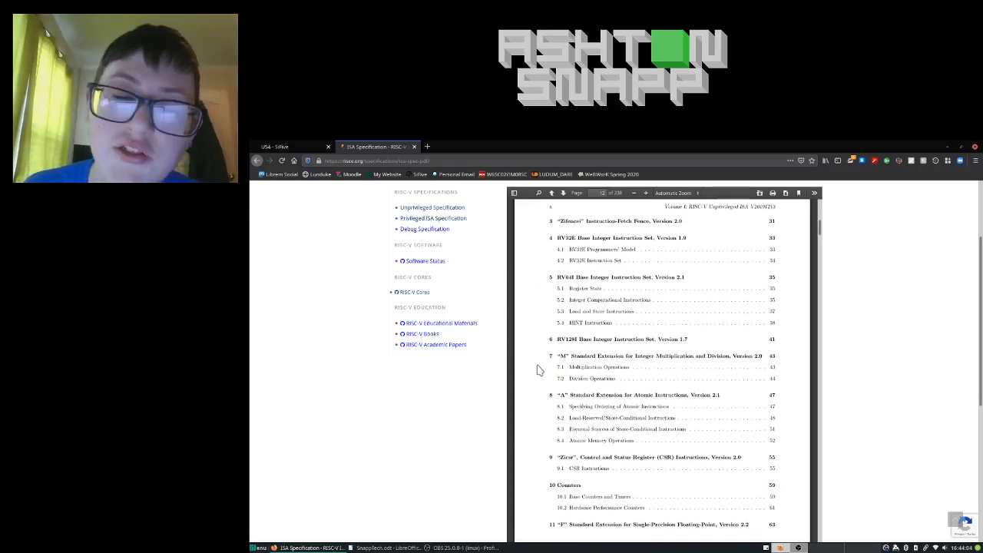
pyautogui.scroll(-3)
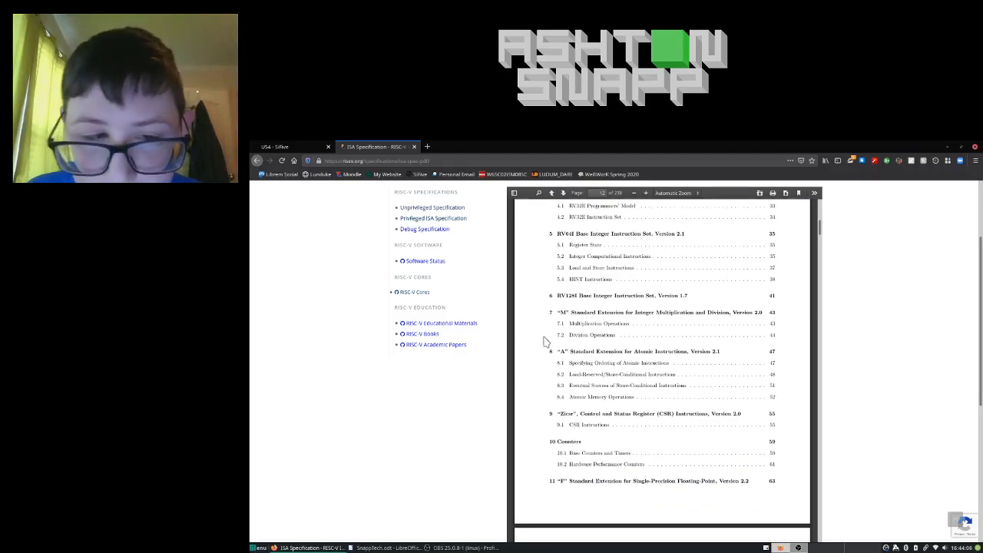
pyautogui.moveTo(703, 361)
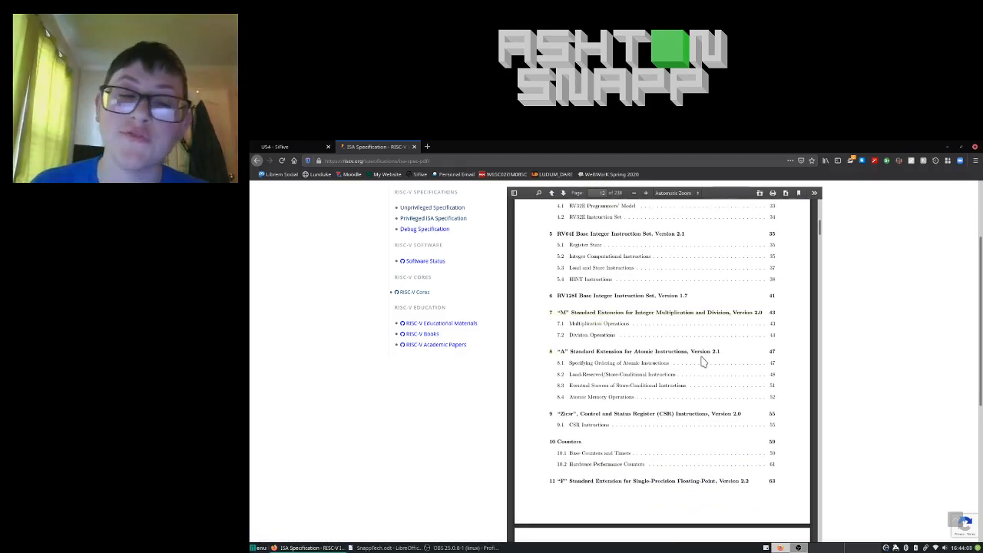
pyautogui.moveTo(697, 362)
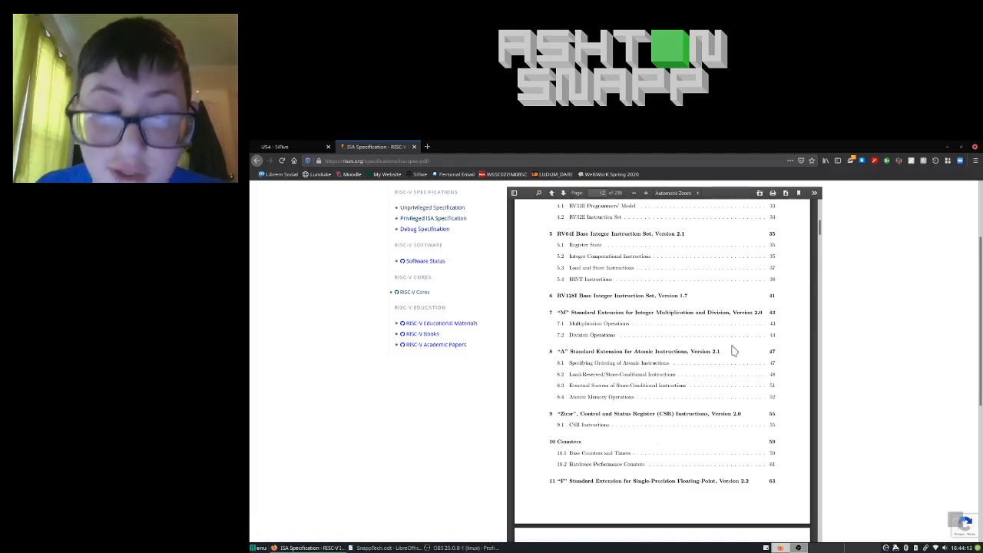
pyautogui.scroll(-3)
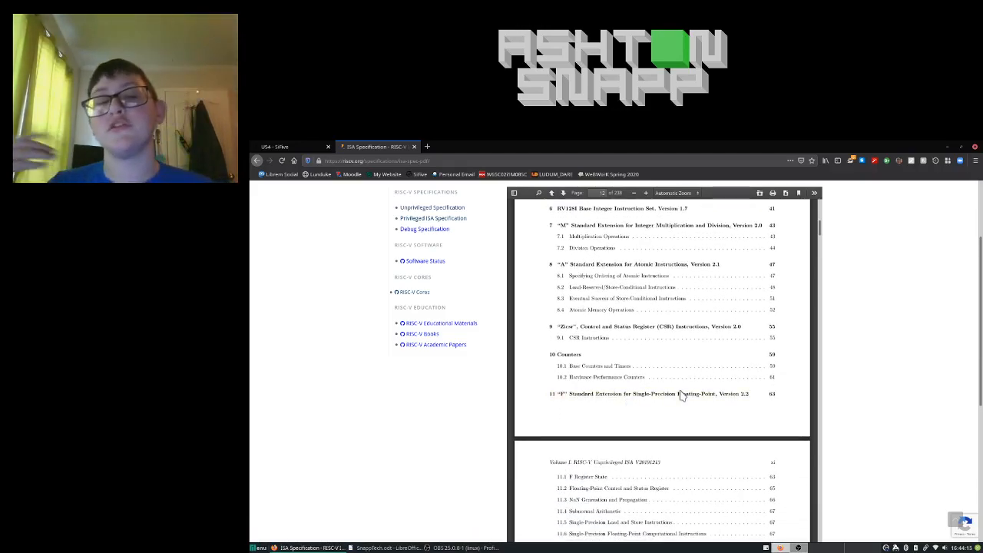
pyautogui.scroll(-3)
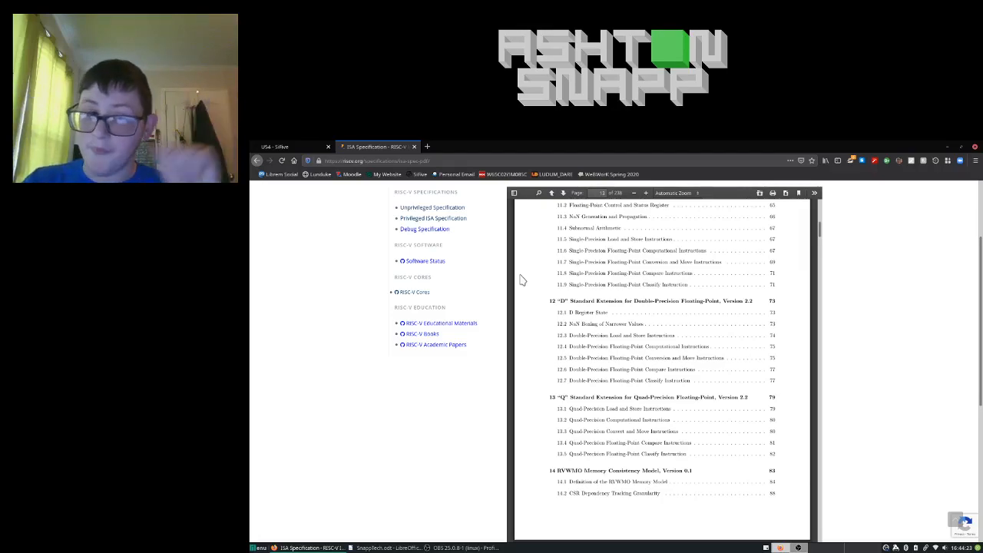
pyautogui.scroll(-3)
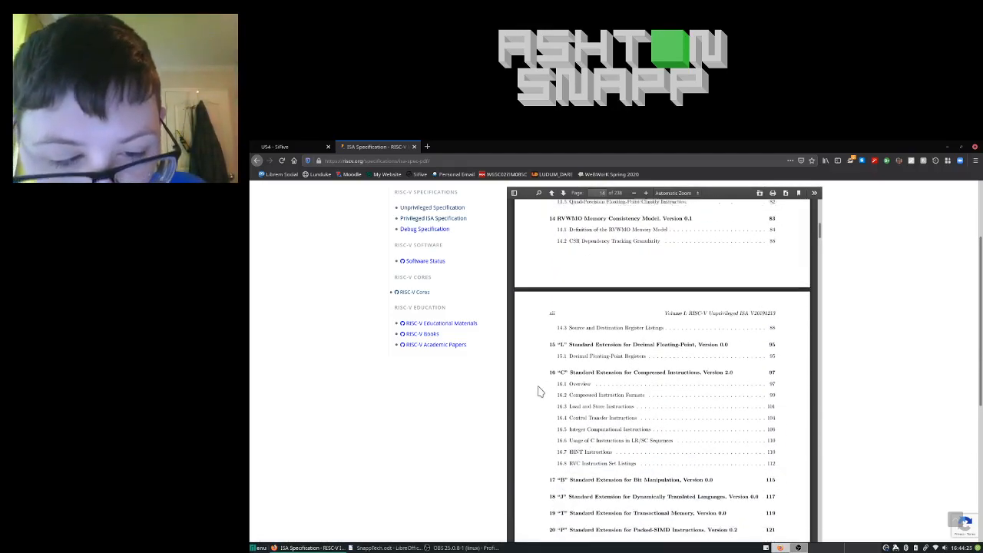
pyautogui.scroll(-3)
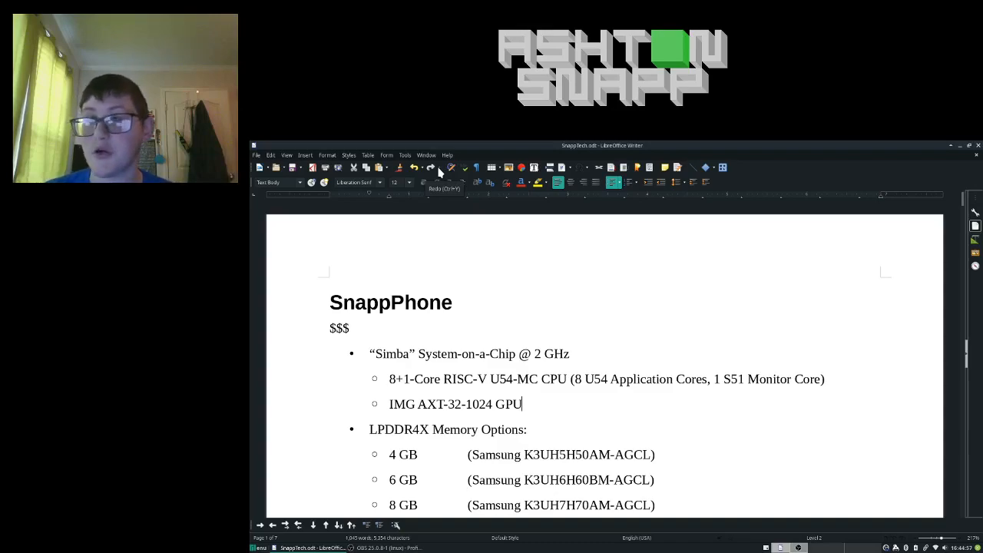
pyautogui.moveTo(477, 167)
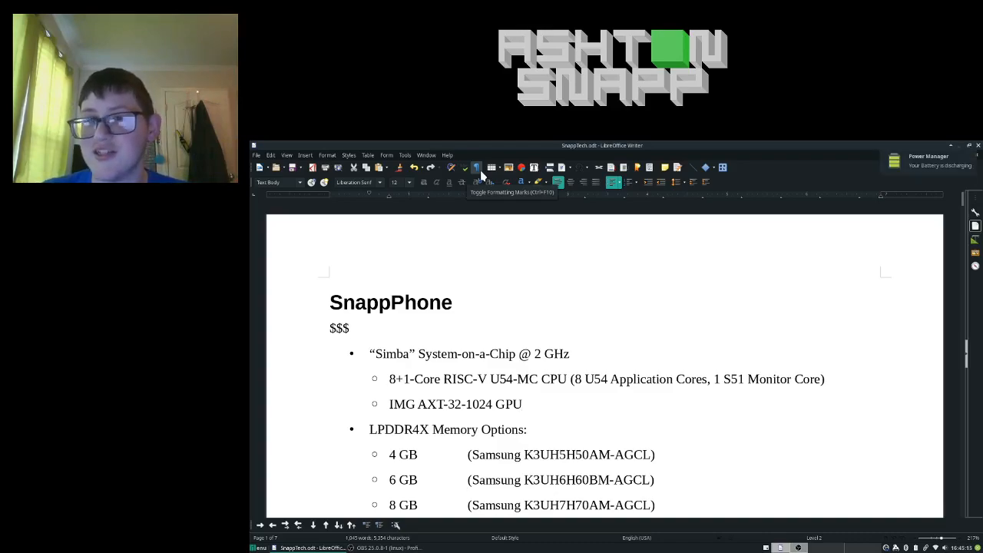
pyautogui.click(521, 405)
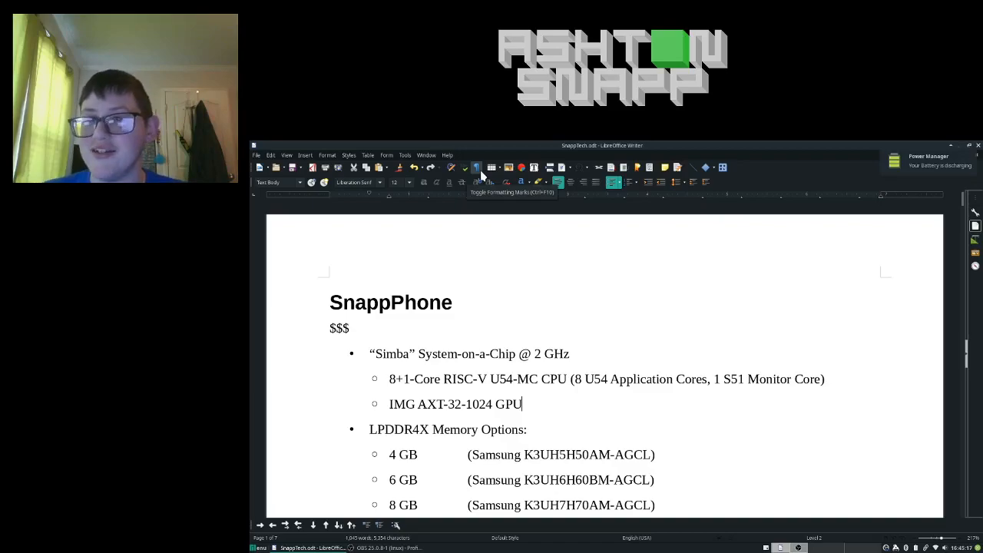
pyautogui.scroll(-3)
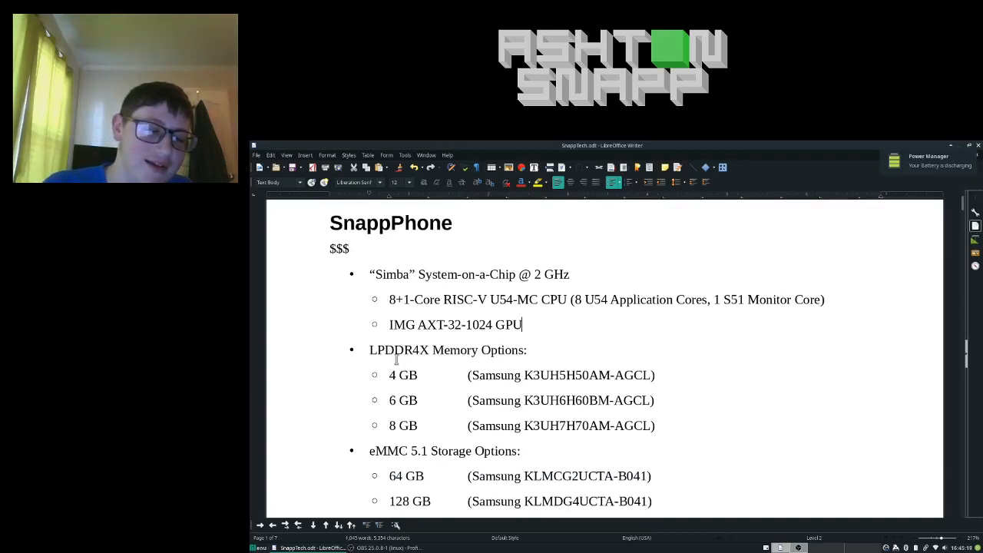
pyautogui.scroll(-3)
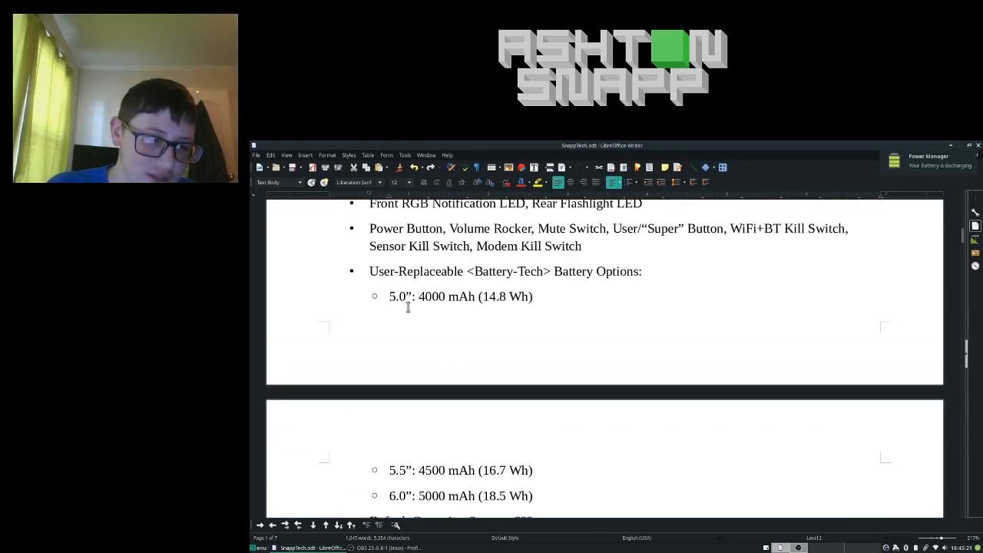
pyautogui.scroll(-3)
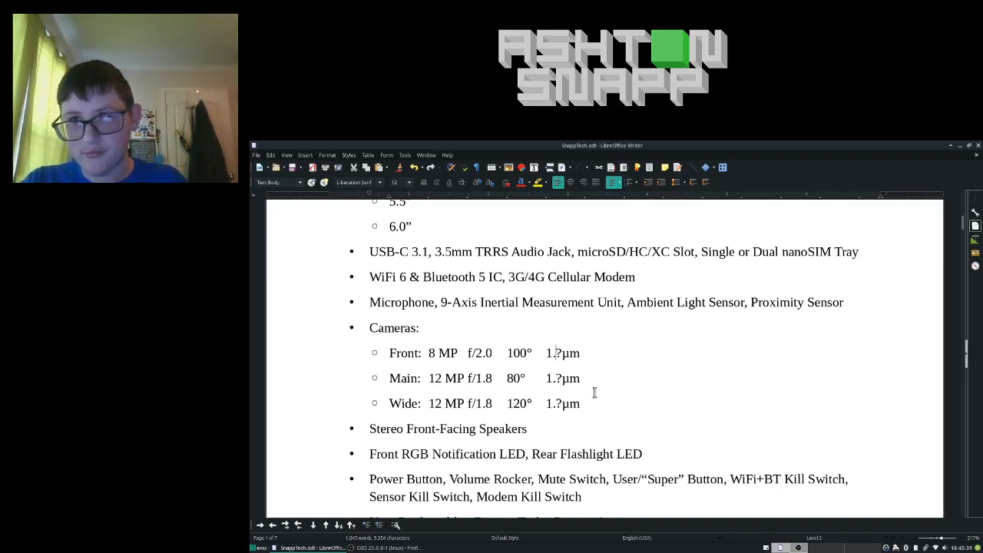
pyautogui.moveTo(543, 349)
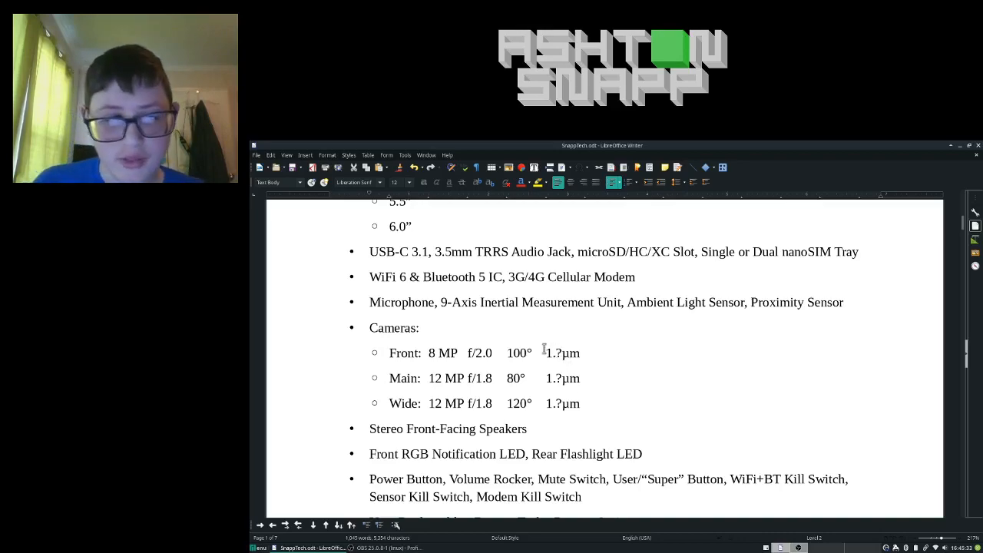
pyautogui.doubleClick(562, 352)
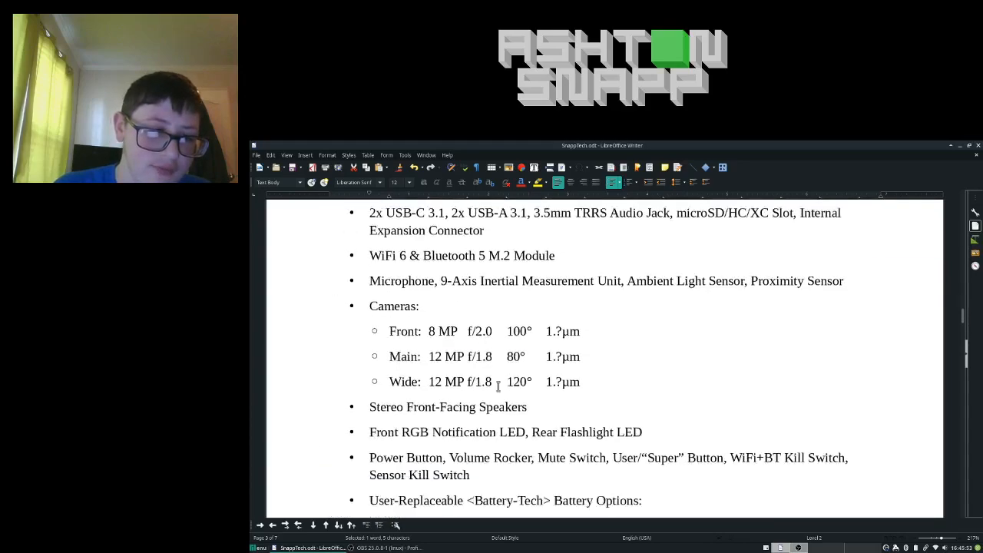
pyautogui.scroll(-3)
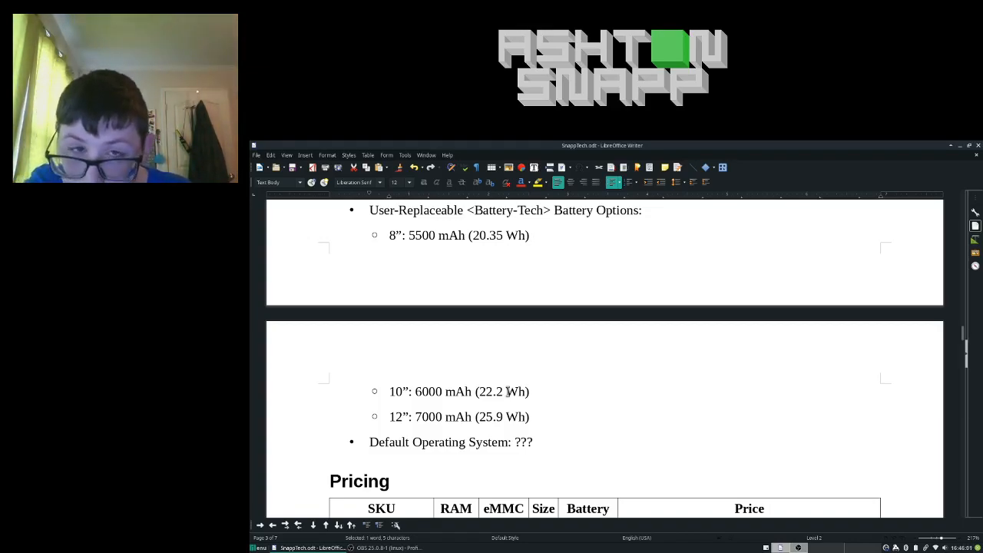
pyautogui.scroll(-3)
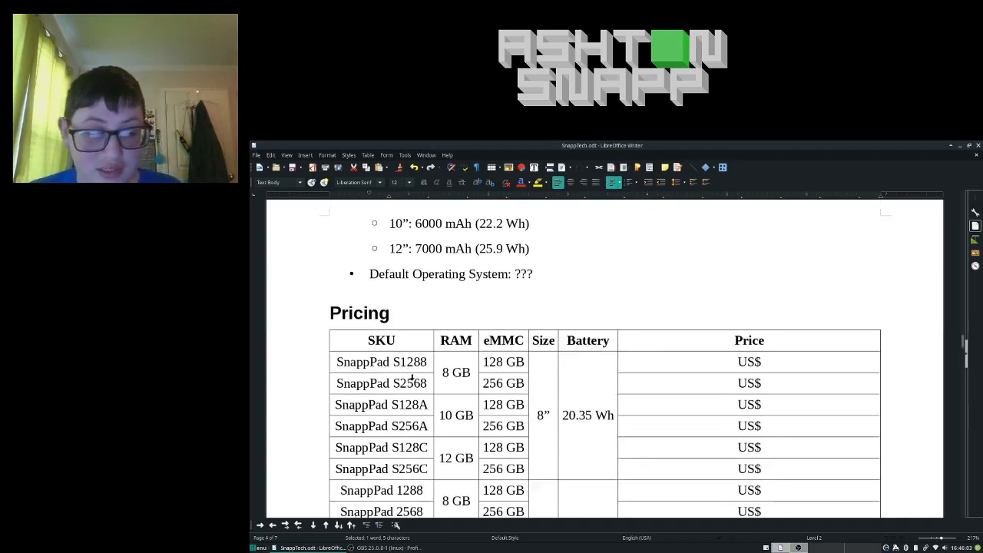
pyautogui.scroll(-3)
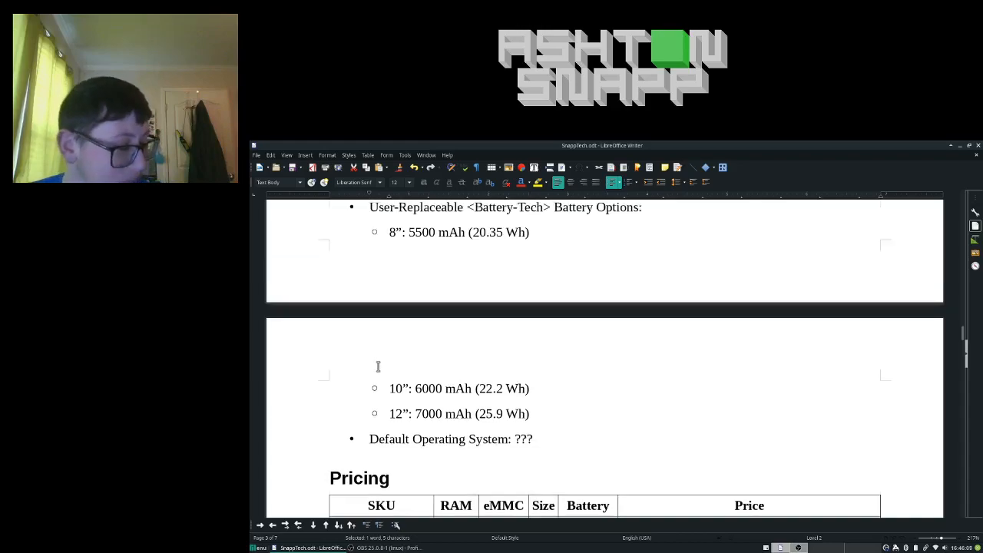
pyautogui.moveTo(376, 362)
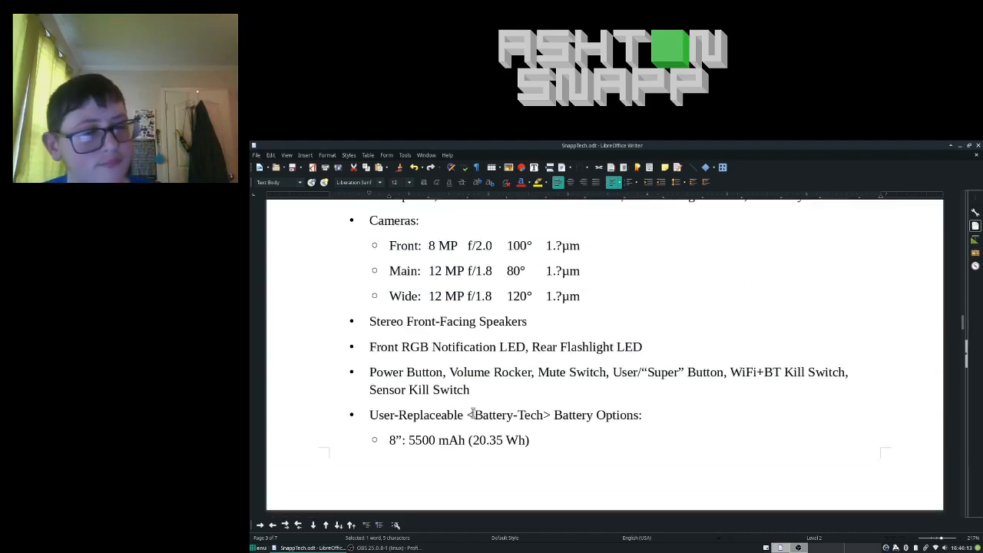
pyautogui.scroll(-3)
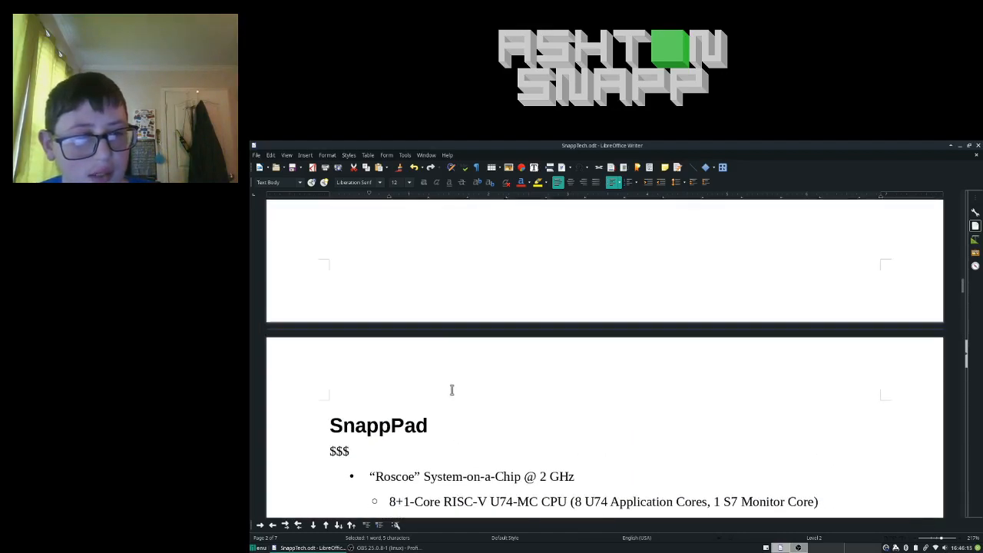
pyautogui.scroll(-3)
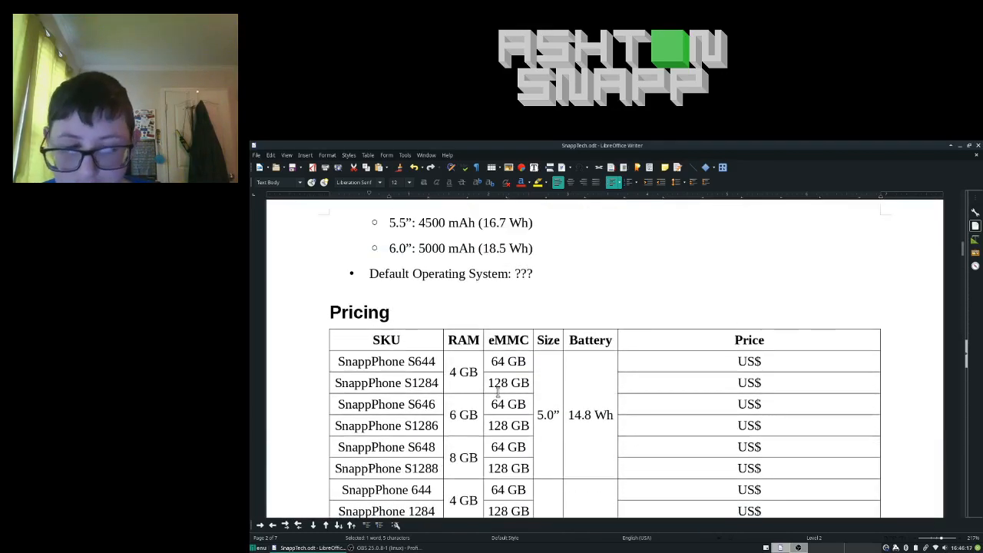